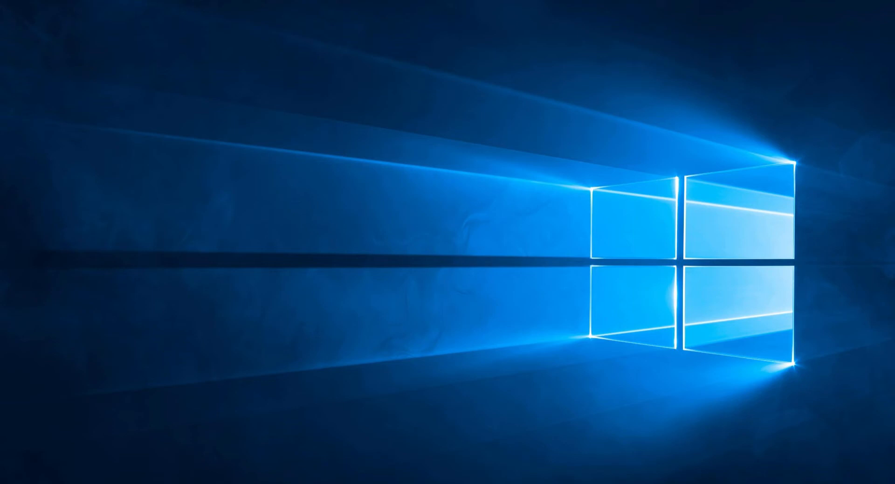
pyautogui.moveTo(284, 467)
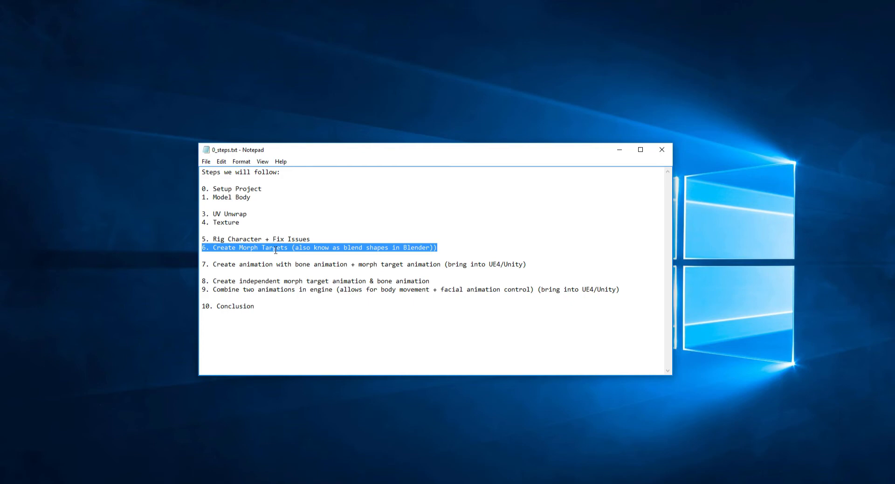
pyautogui.moveTo(396, 247)
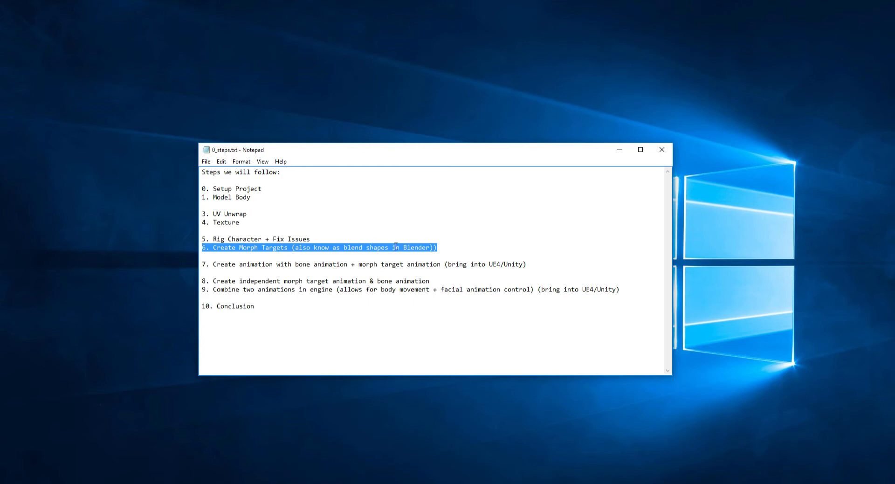
# Step: Review the ten tutorial steps in 0_steps.txt, highlighting step 7 and step 8's morph-target part
pyautogui.click(290, 247)
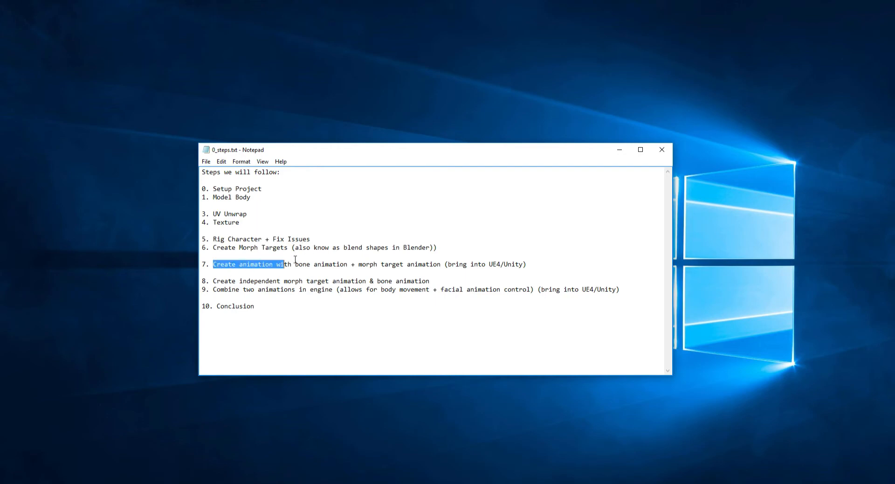
pyautogui.moveTo(358, 264); pyautogui.dragTo(457, 264)
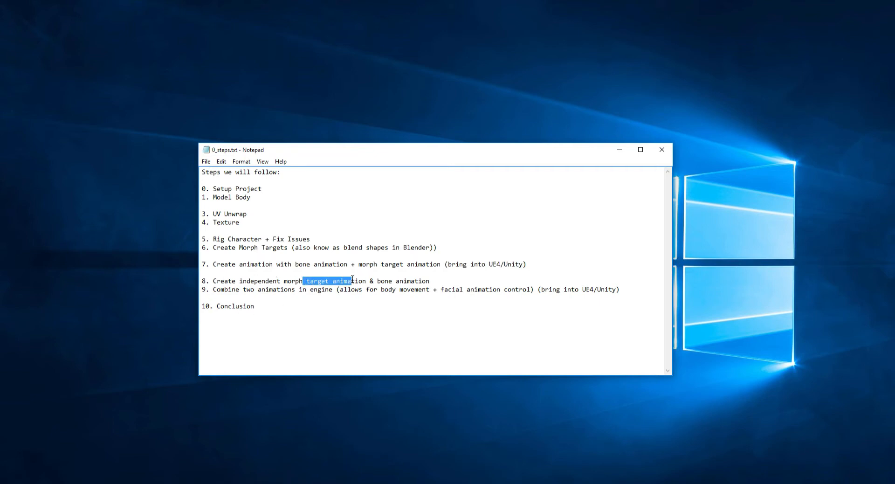
pyautogui.doubleClick(384, 280)
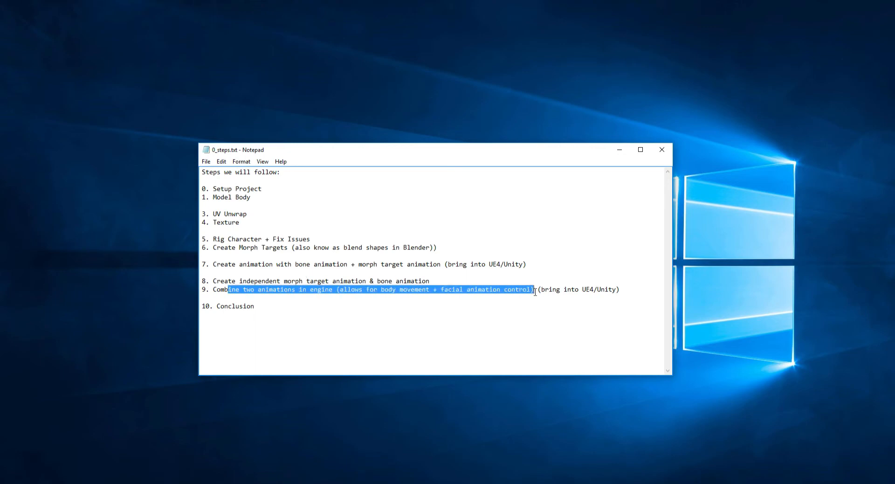
pyautogui.click(528, 300)
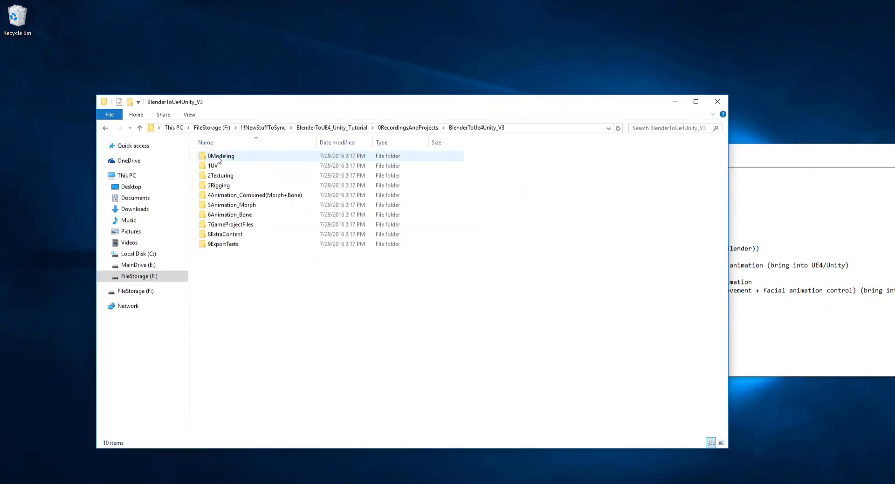
# Step: Point out the 0Modeling and 6Animation_Bone stage subfolders in BlenderToUe4Unity_V3
pyautogui.click(219, 185)
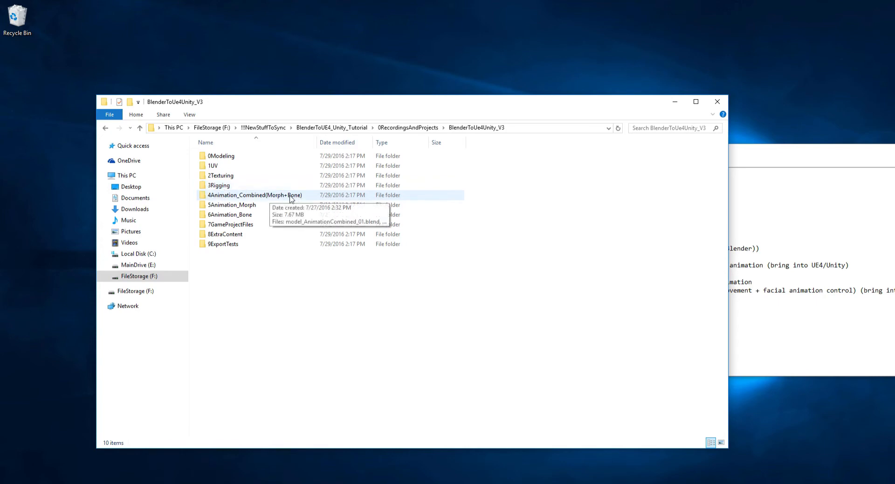
pyautogui.moveTo(232, 215)
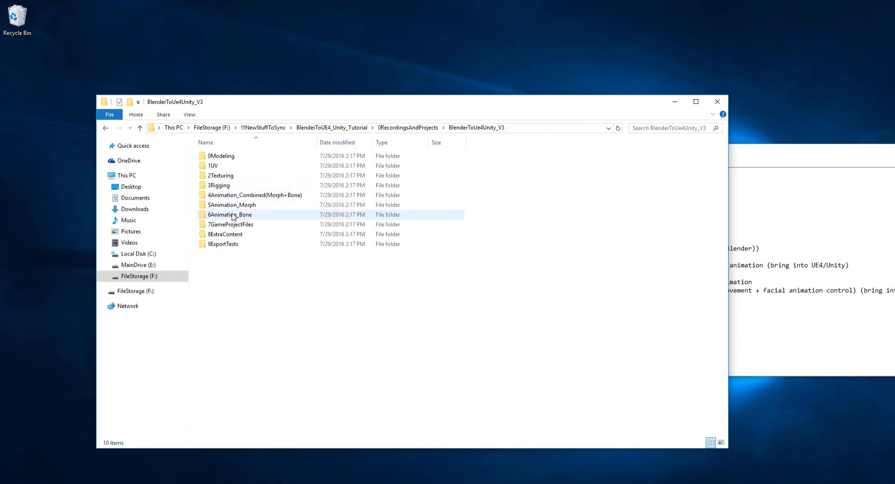
pyautogui.click(230, 224)
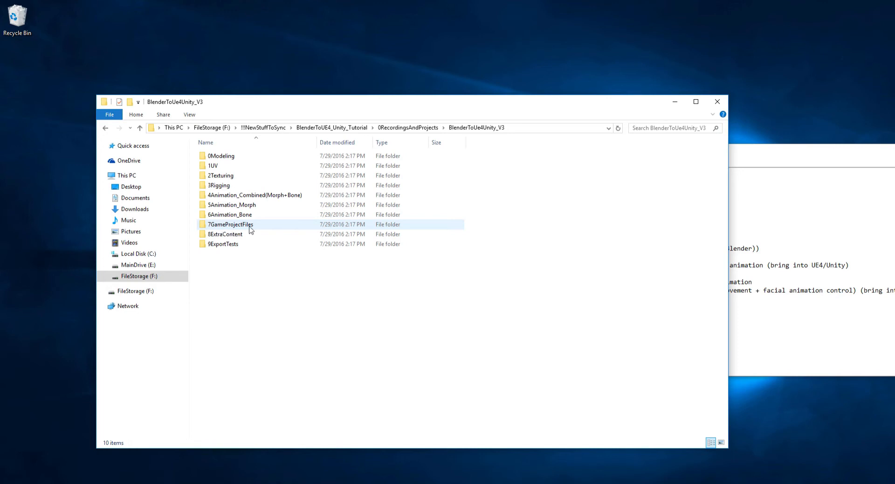
pyautogui.moveTo(226, 234)
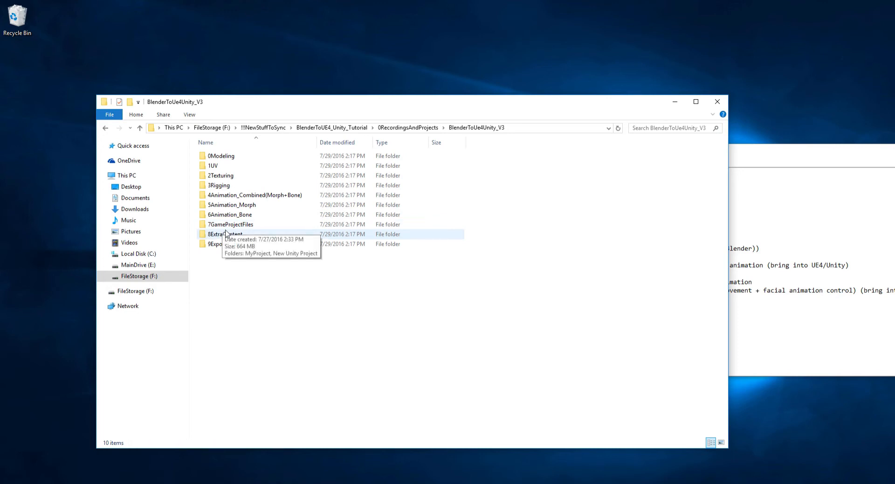
pyautogui.moveTo(224, 234)
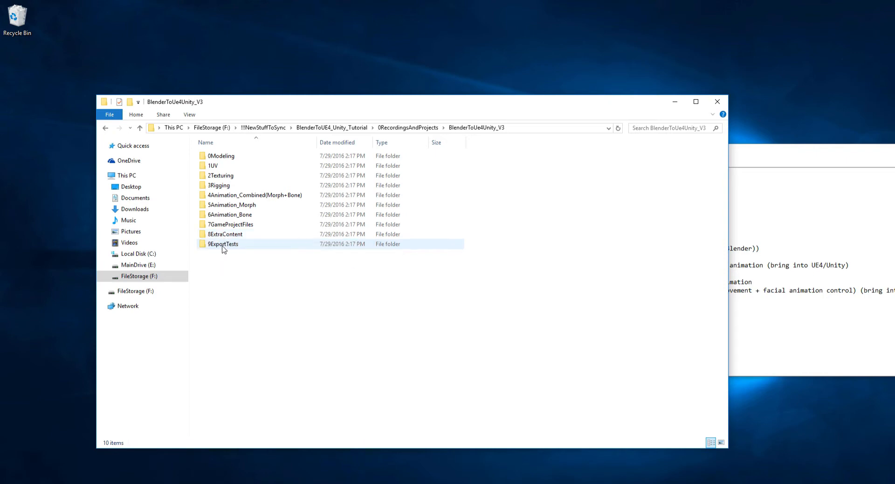
pyautogui.moveTo(240, 247)
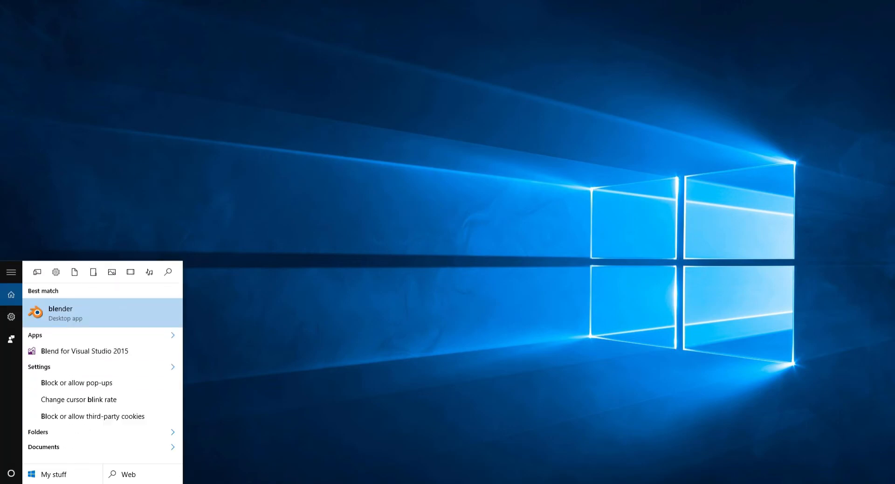
# Step: Launch Blender 2.77 from the Start menu search results
pyautogui.click(61, 313)
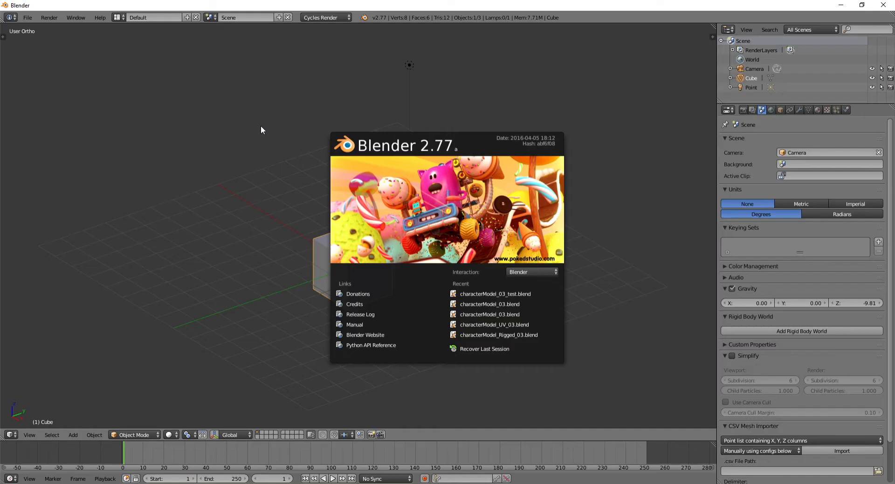
pyautogui.moveTo(433, 174)
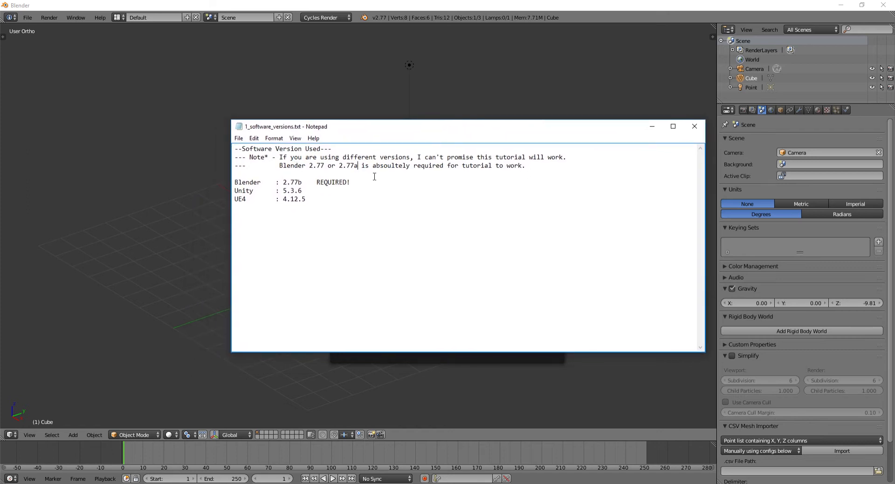
# Step: Change the Blender entry in 1_software_versions.txt from 2.77b to 2.77a
pyautogui.doubleClick(318, 165)
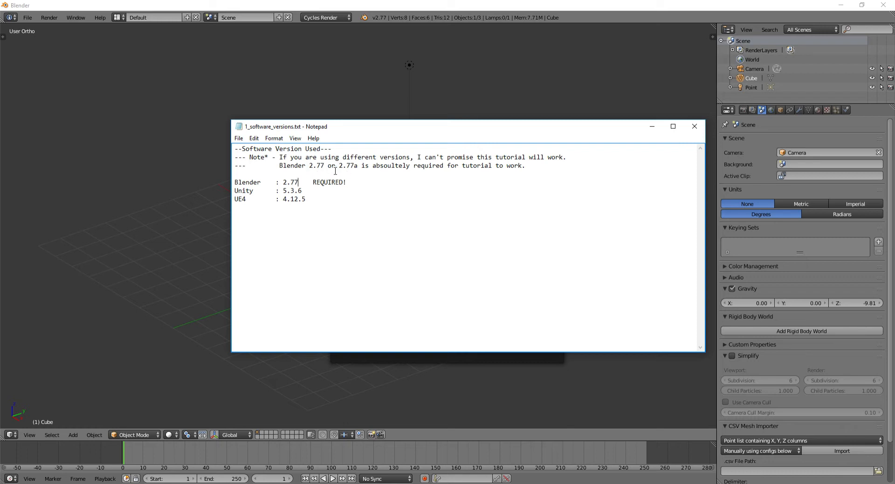
pyautogui.write('a')
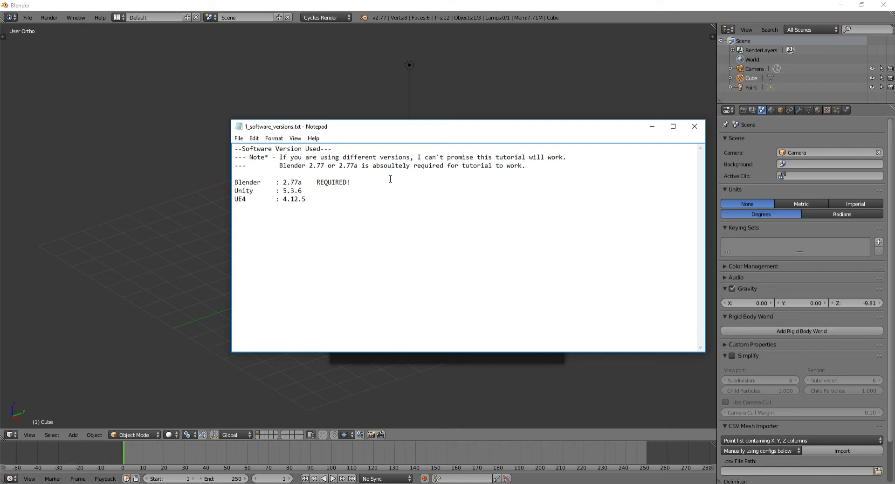
pyautogui.doubleClick(292, 181)
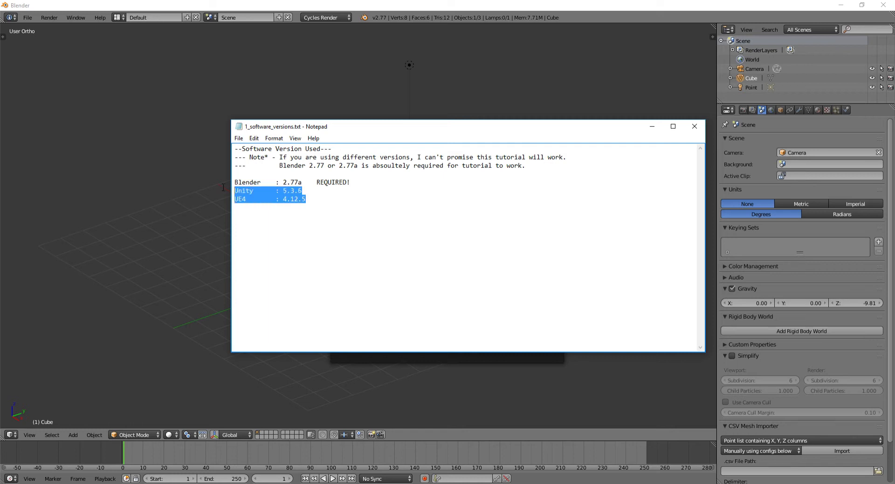
pyautogui.click(295, 182)
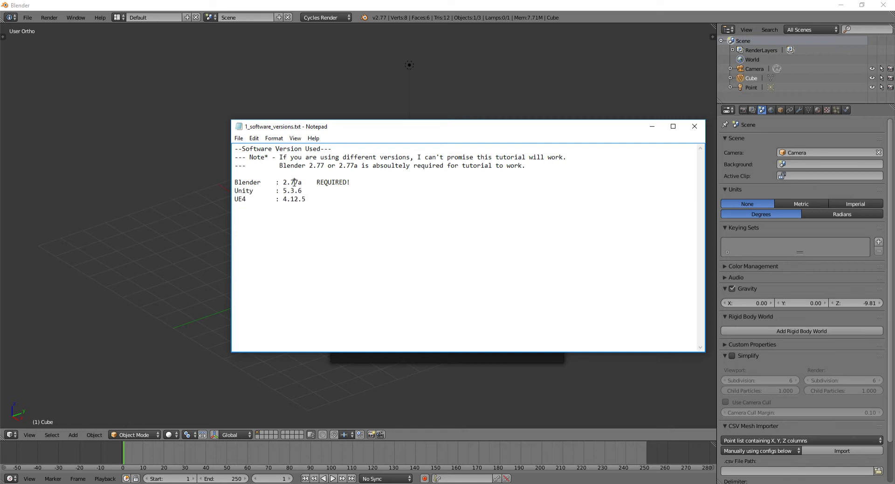
pyautogui.doubleClick(292, 181)
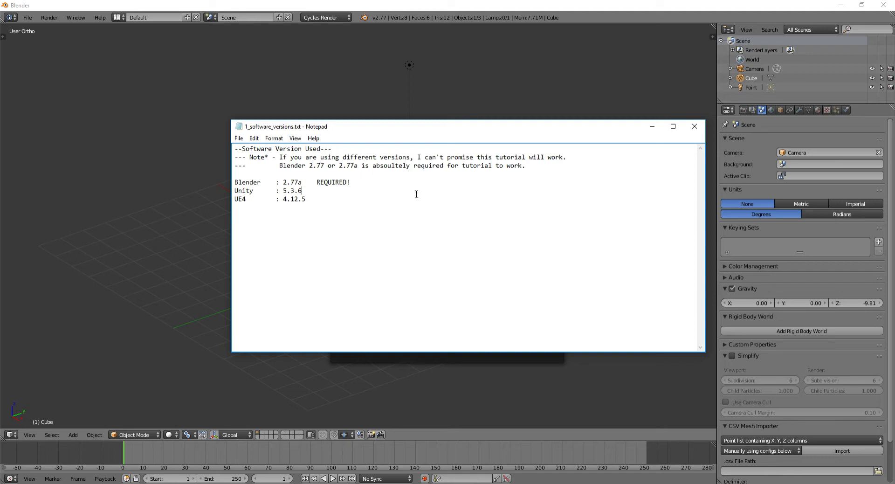
pyautogui.moveTo(401, 194)
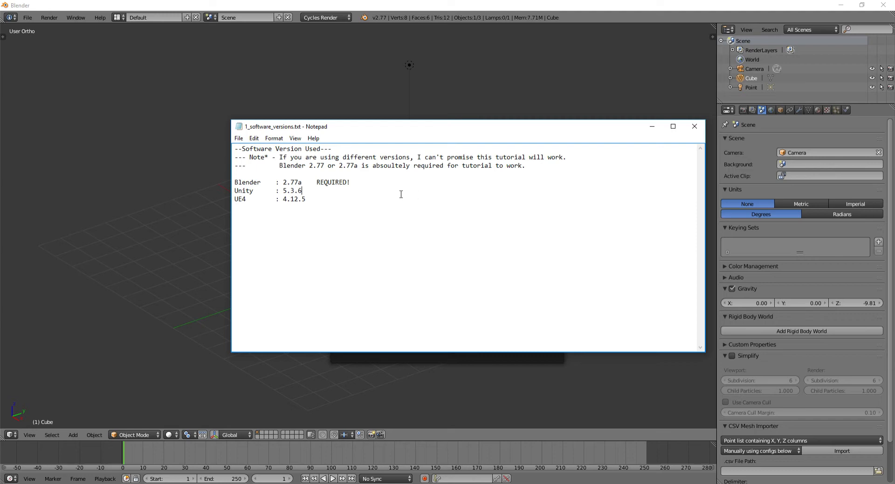
pyautogui.moveTo(651, 127)
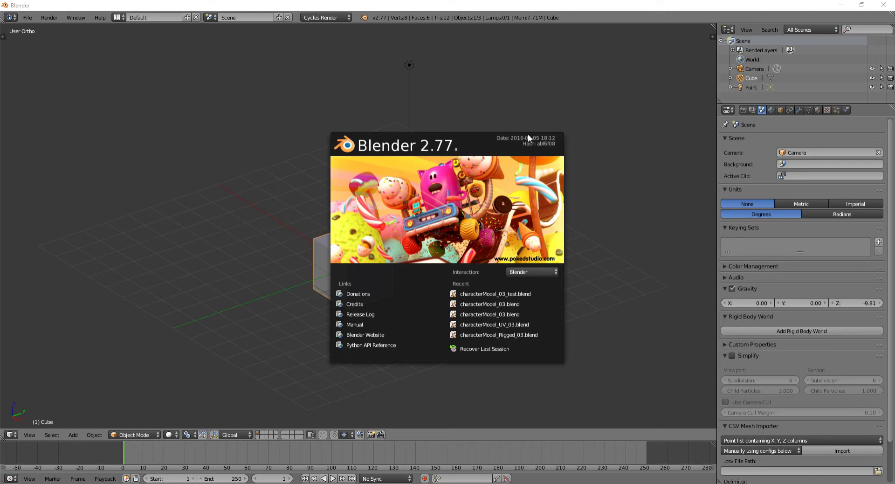
pyautogui.moveTo(381, 85)
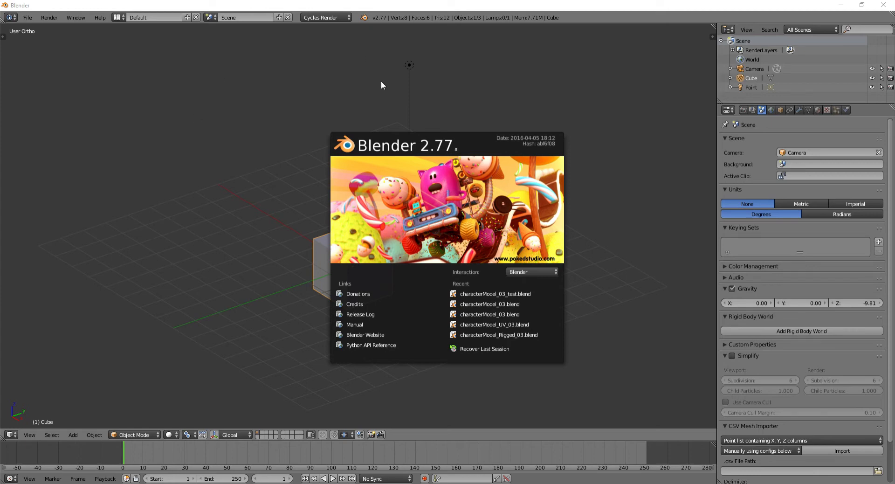
# Step: Dismiss the splash, delete the cube, camera and lamp, and recentre the cursor at origin
pyautogui.click(381, 86)
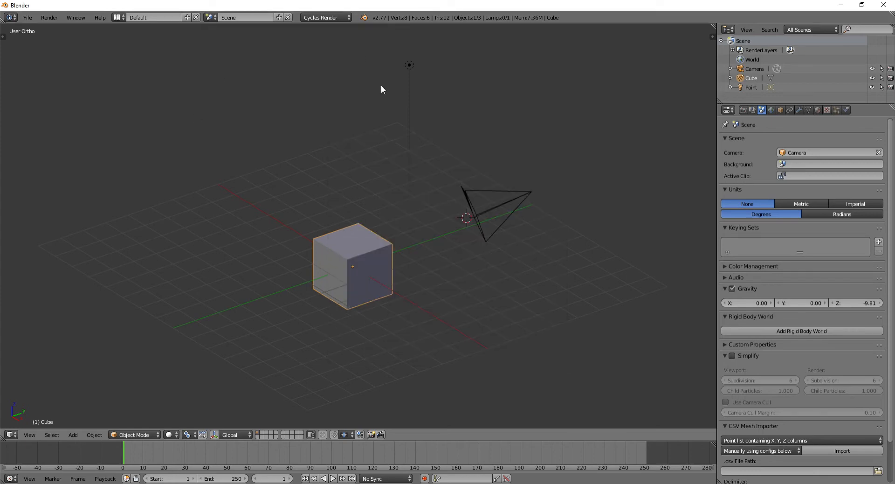
pyautogui.moveTo(392, 90)
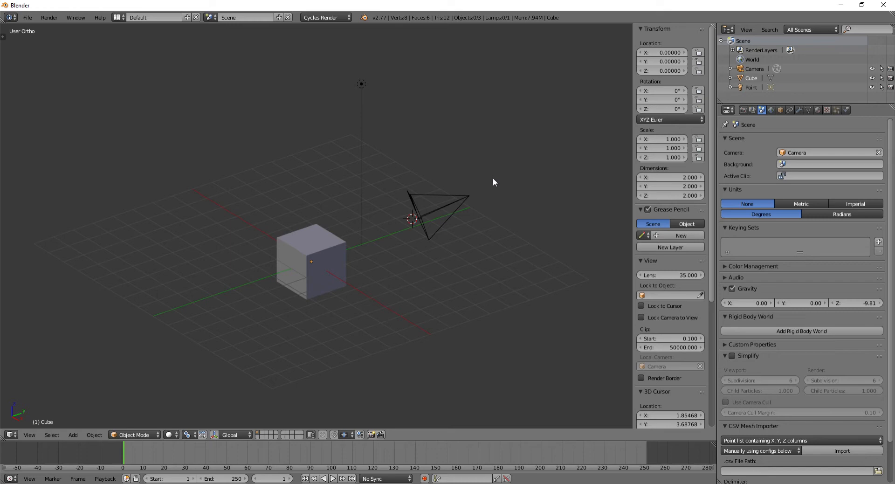
pyautogui.scroll(-3)
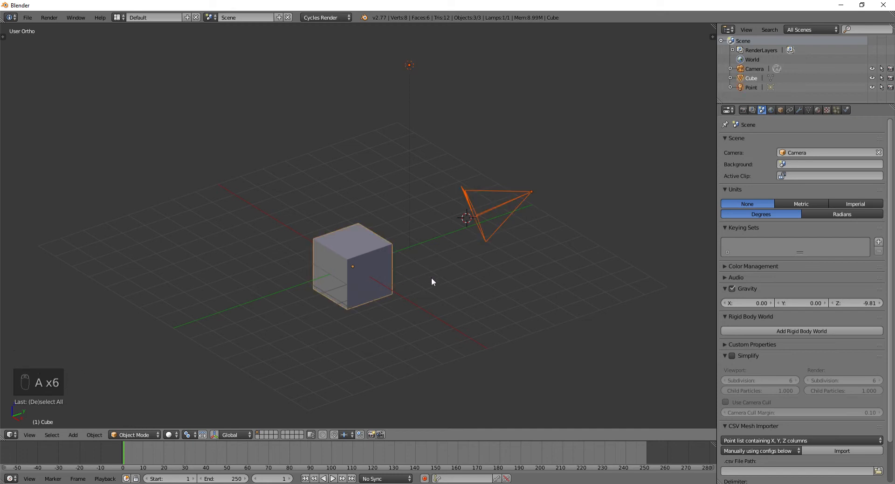
pyautogui.press('x')
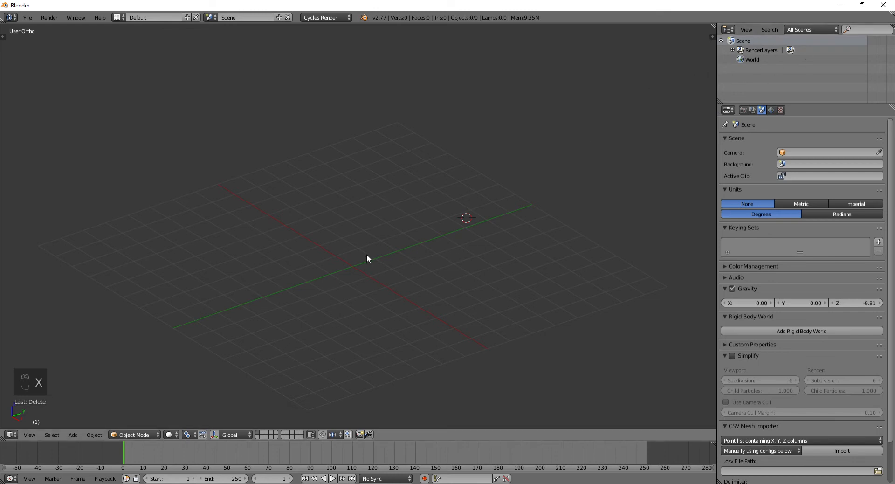
pyautogui.press('shift+c')
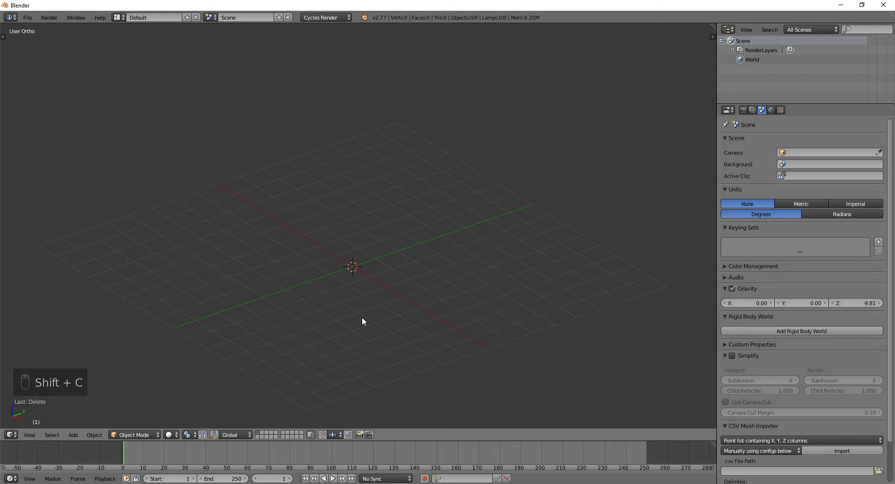
pyautogui.moveTo(434, 189)
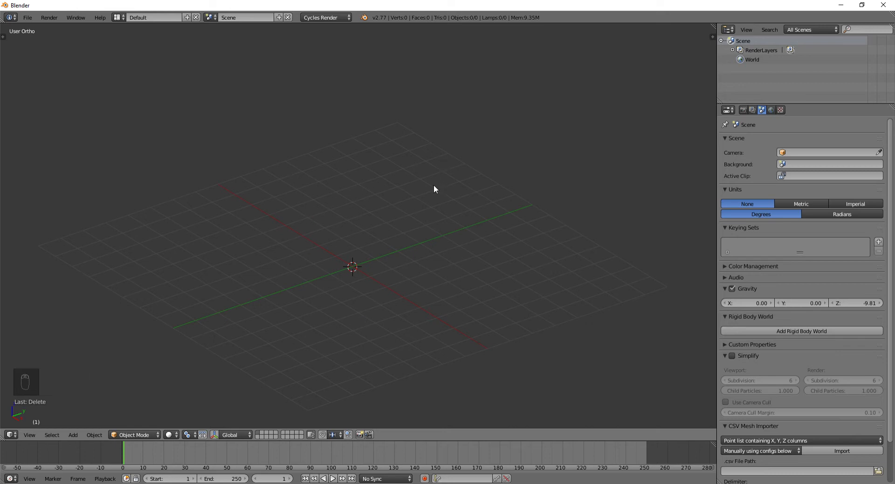
pyautogui.moveTo(585, 276)
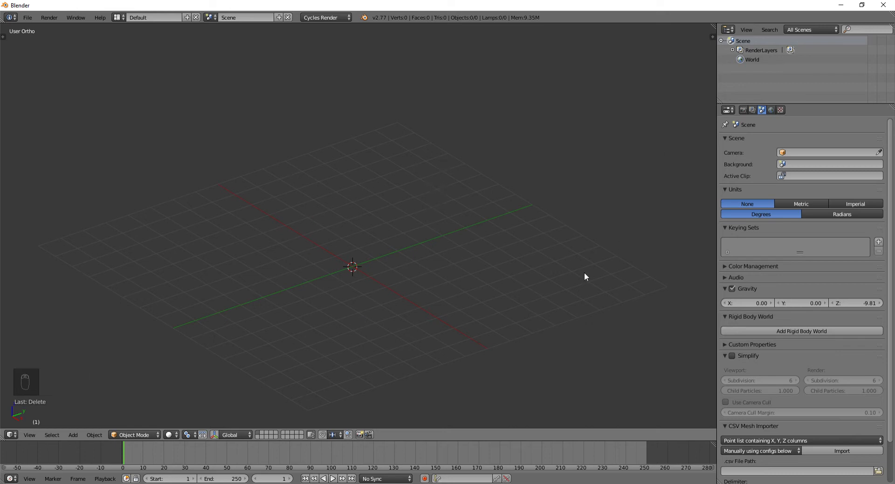
pyautogui.moveTo(453, 195)
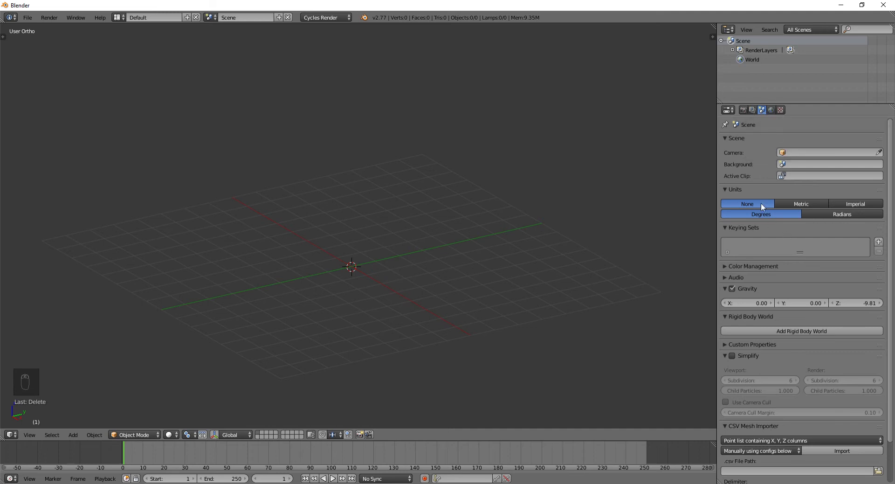
# Step: Set the scene units to Metric with a 0.01 unit scale
pyautogui.click(801, 204)
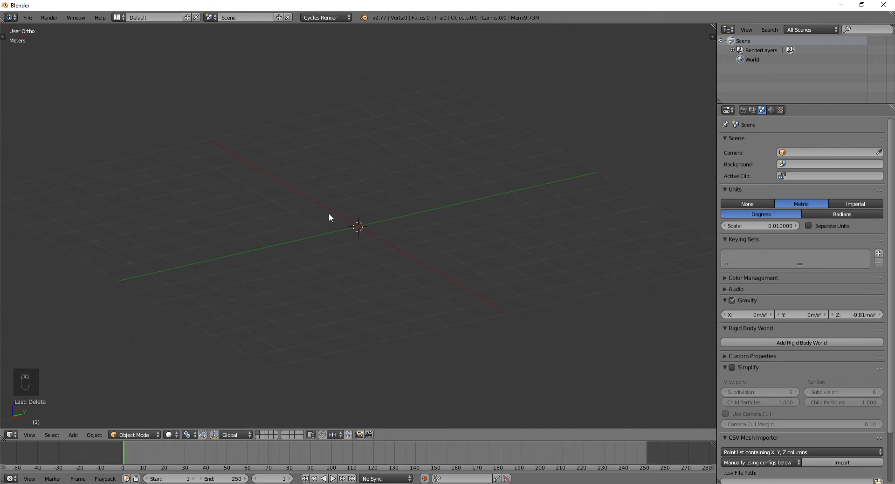
pyautogui.click(744, 109)
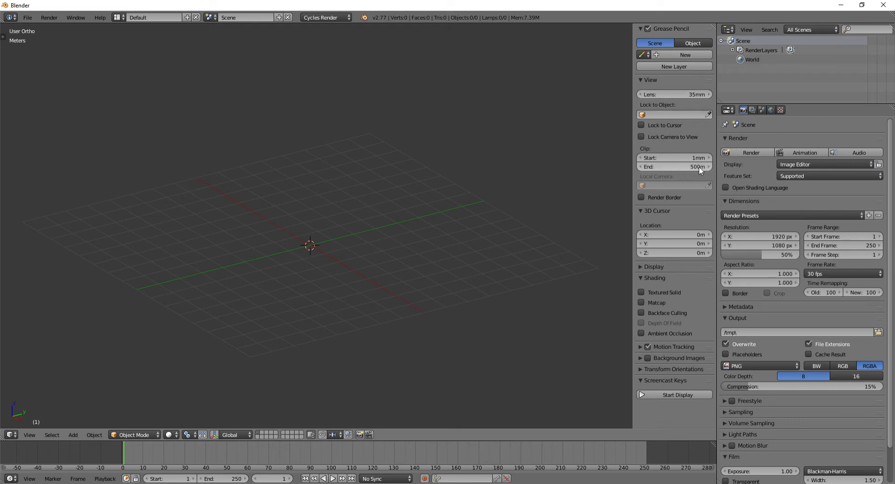
# Step: Test the viewport Clip End at 1 m, then restore it so the grid shows fully
pyautogui.click(674, 166)
pyautogui.write('1m')
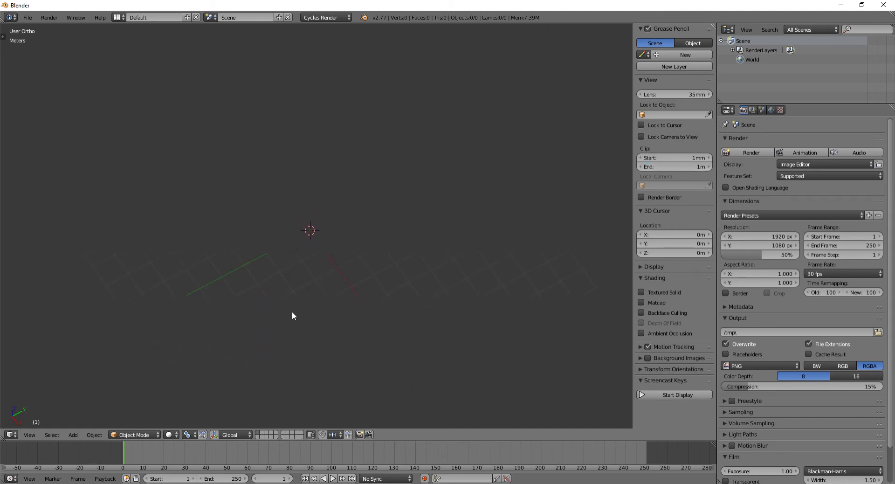
pyautogui.click(674, 166)
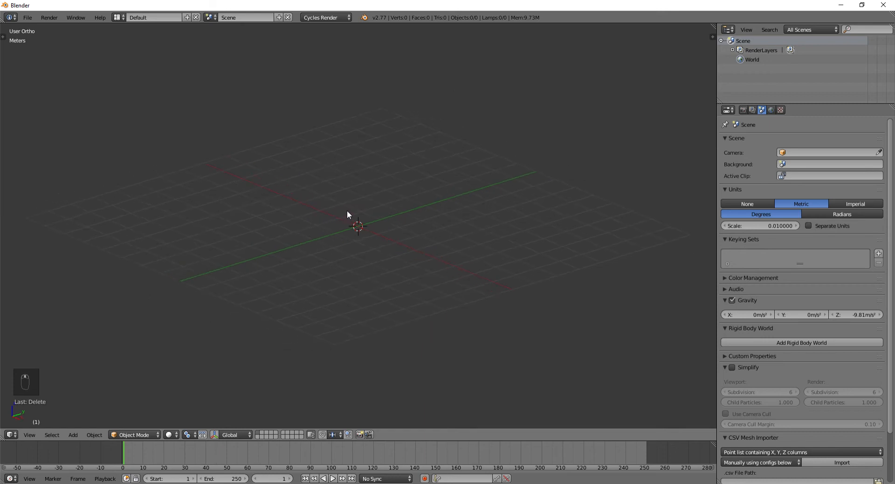
pyautogui.press('shift+a')
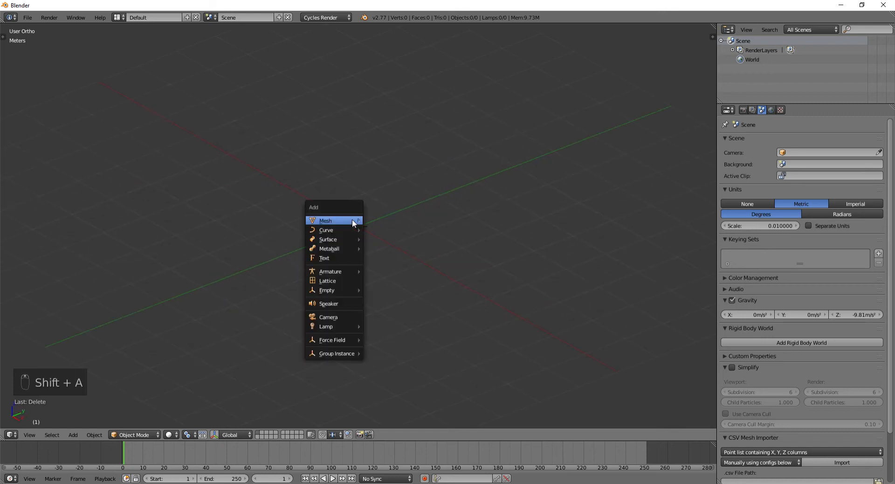
pyautogui.click(325, 220)
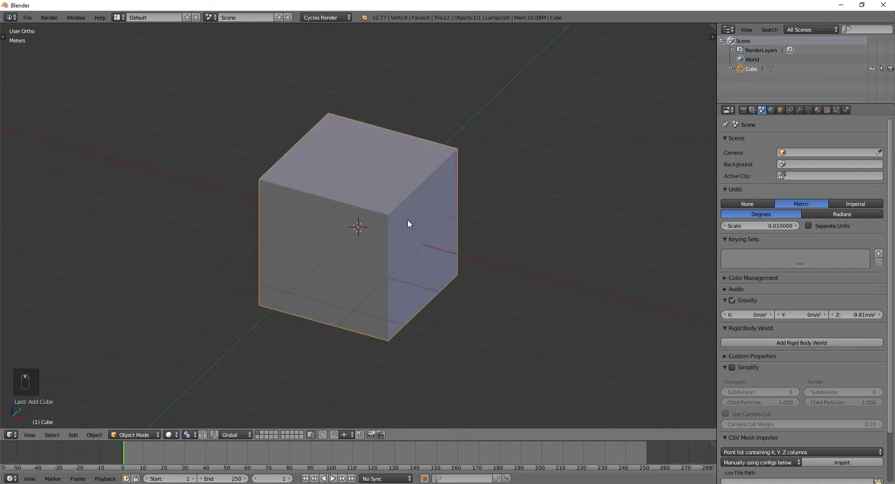
pyautogui.scroll(-3)
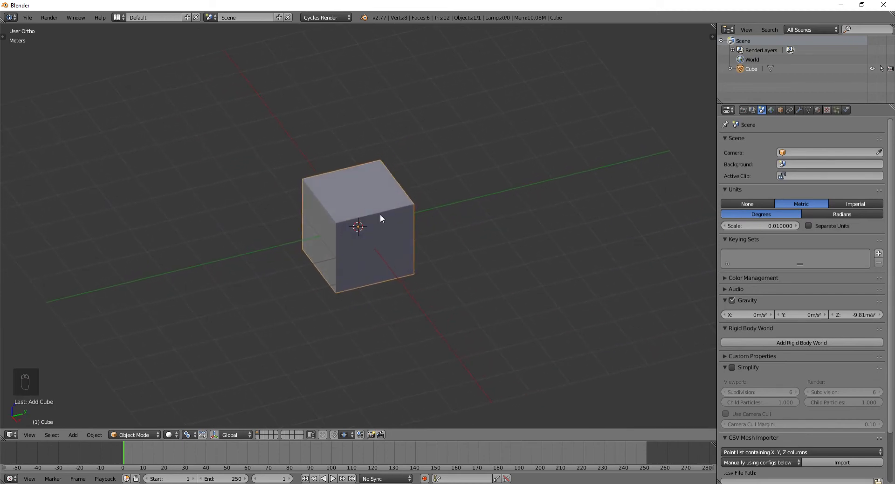
pyautogui.press('x')
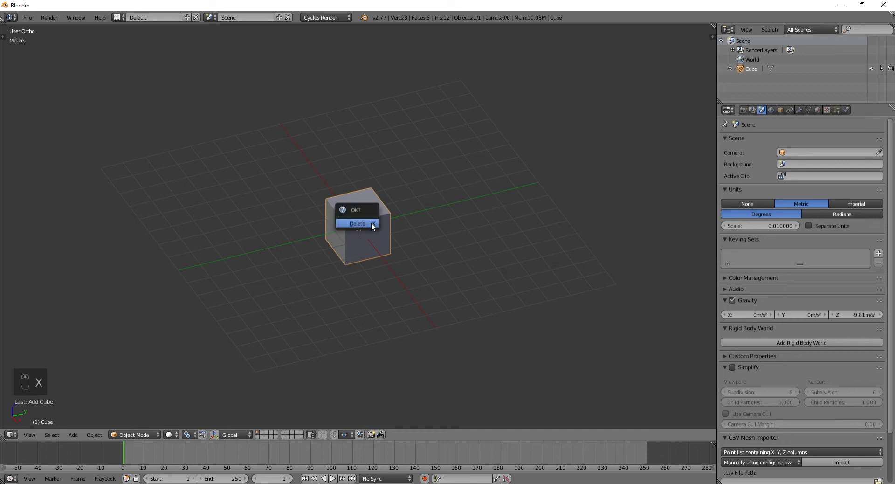
pyautogui.click(357, 223)
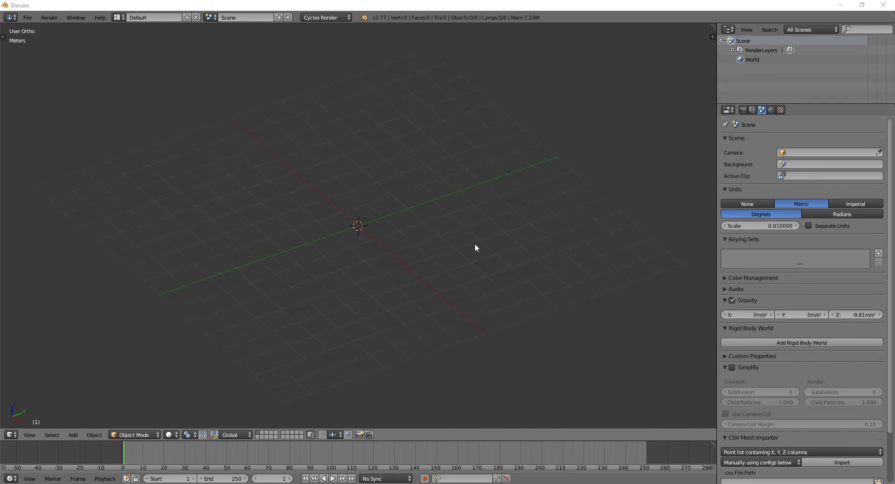
# Step: Choose the 30 fps frame rate preset under Render > Dimensions
pyautogui.click(743, 110)
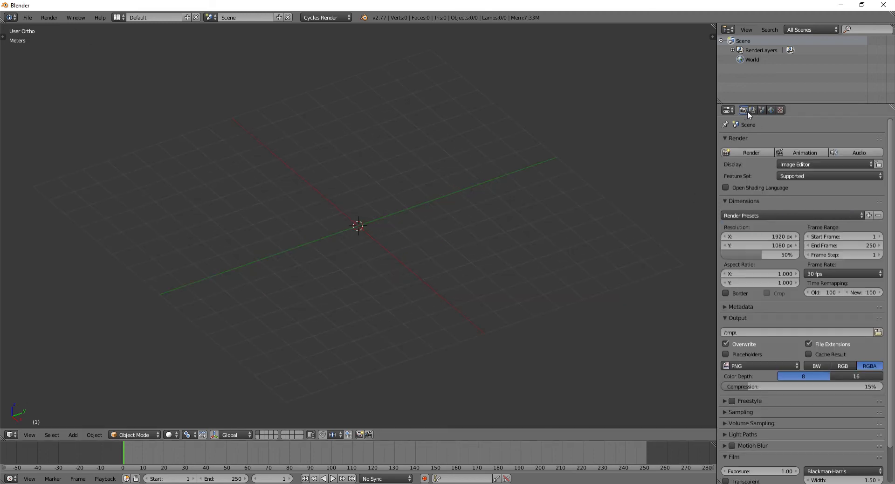
pyautogui.moveTo(743, 109)
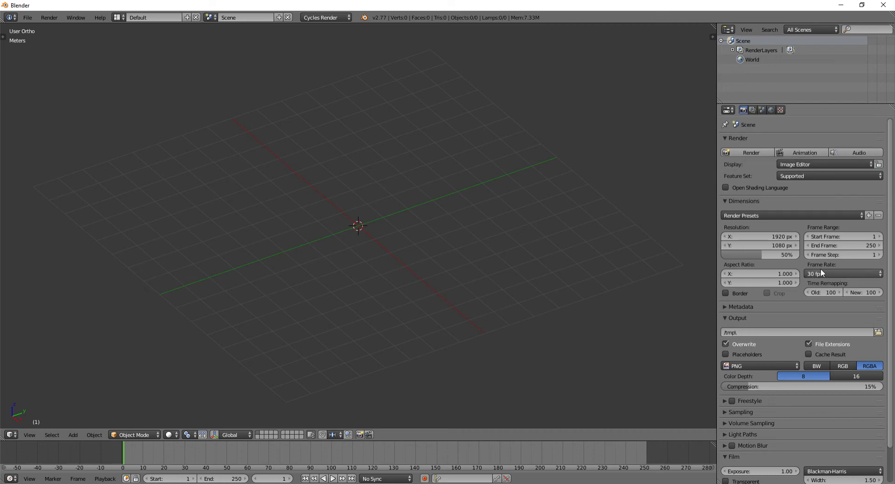
pyautogui.click(841, 273)
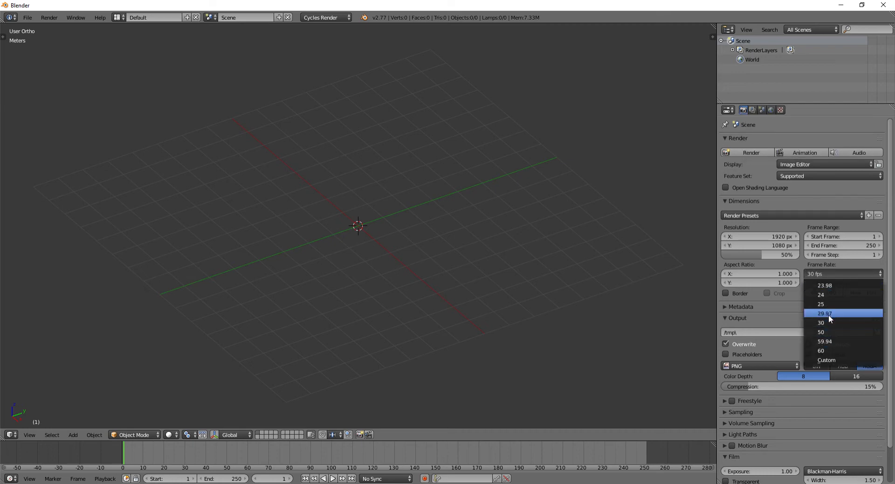
pyautogui.click(821, 323)
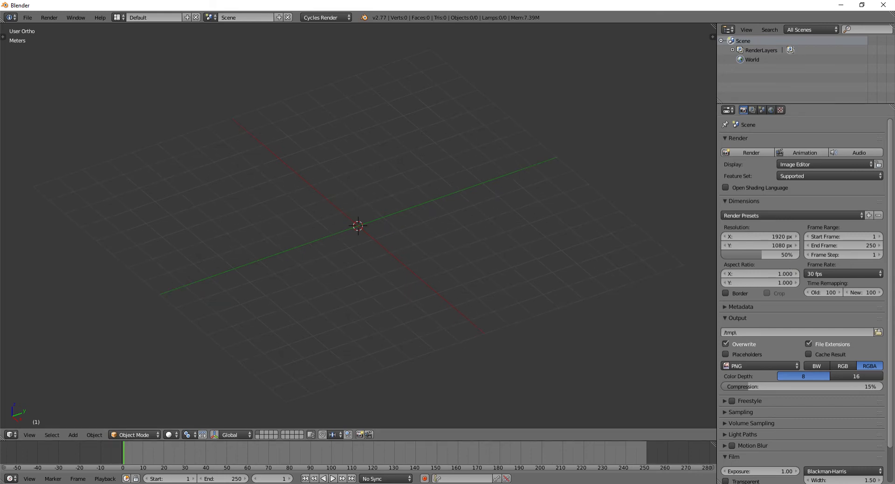
# Step: Save the metric 30 fps setup as the startup file and reload it as a new file
pyautogui.click(27, 18)
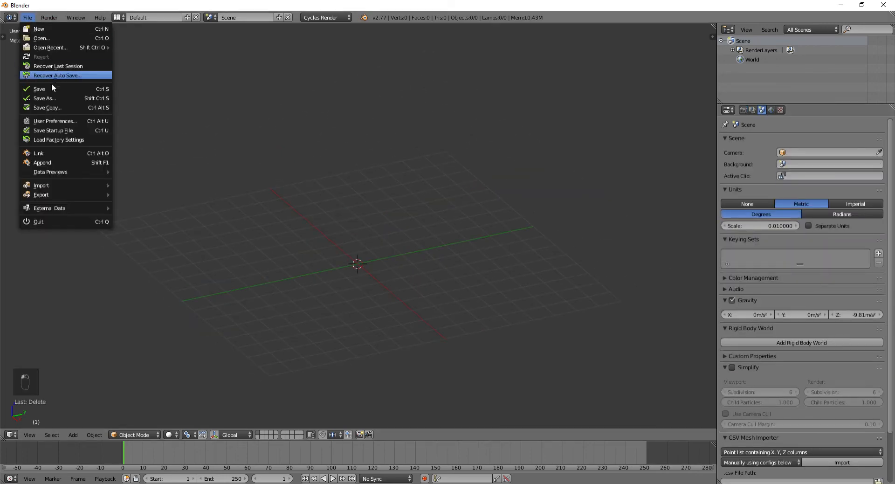
pyautogui.click(53, 130)
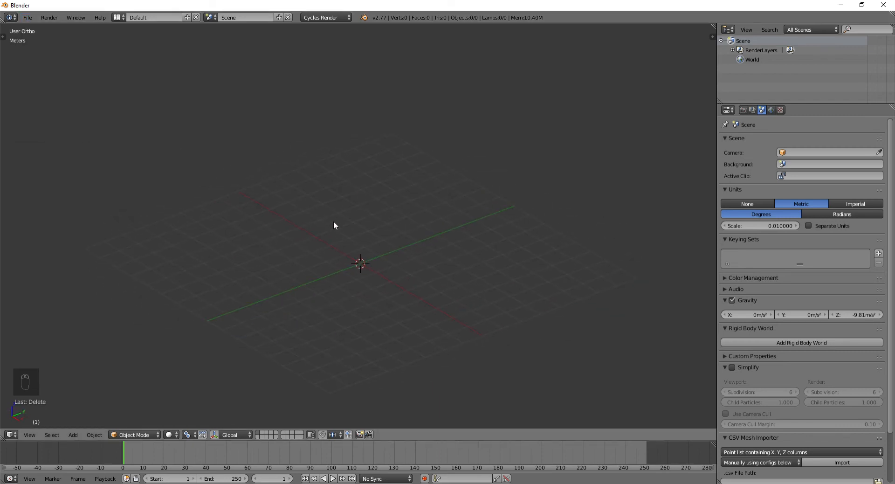
pyautogui.click(27, 18)
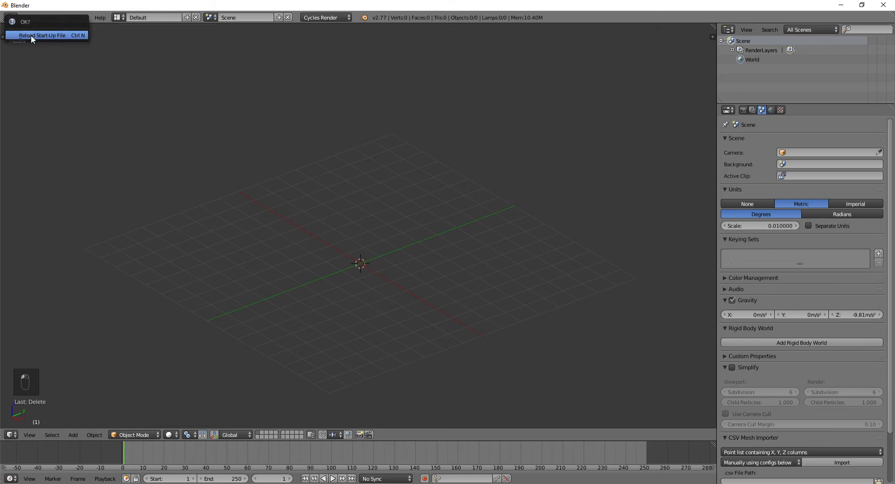
pyautogui.click(41, 35)
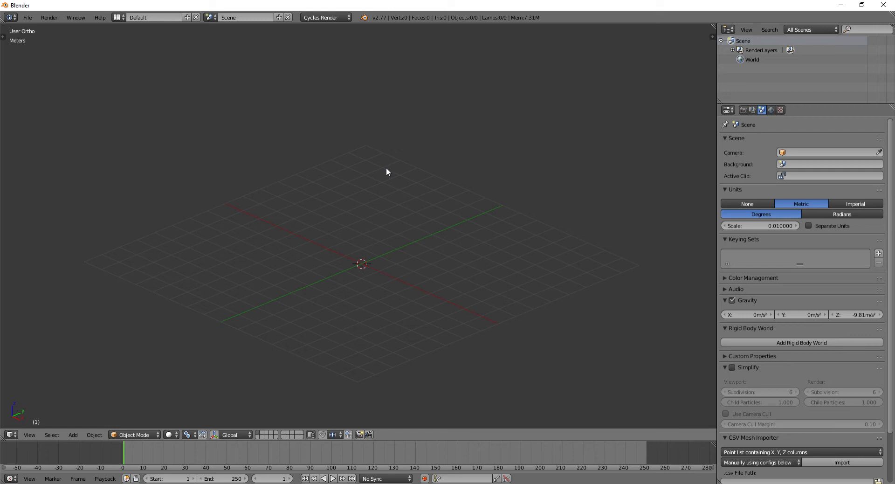
pyautogui.moveTo(381, 172)
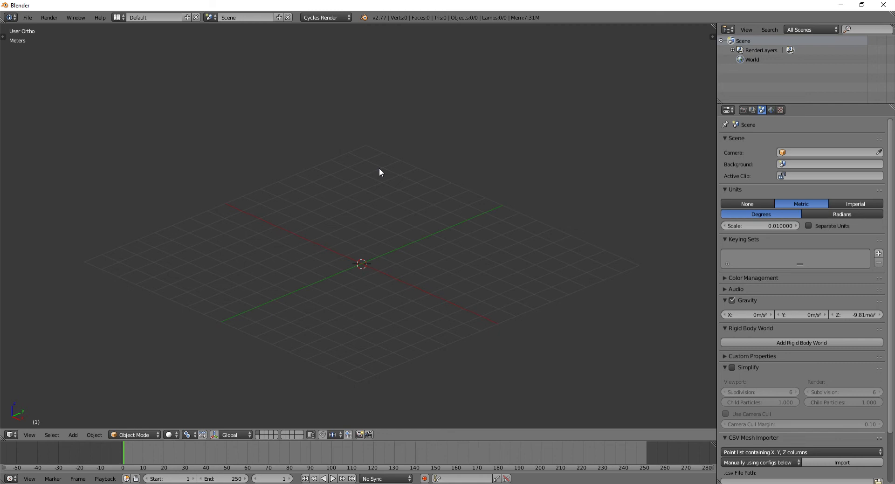
pyautogui.moveTo(348, 262)
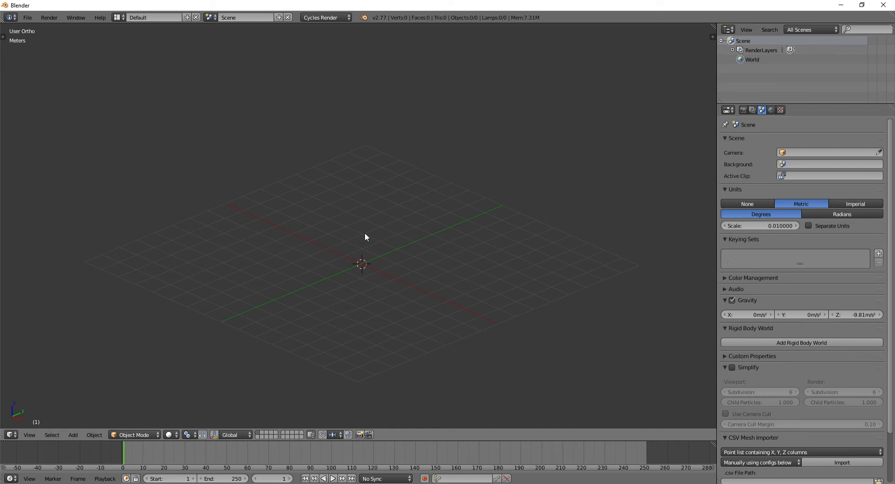
# Step: Search 'rig' in User Preferences add-ons and enable Rigging: Rigify
pyautogui.click(72, 435)
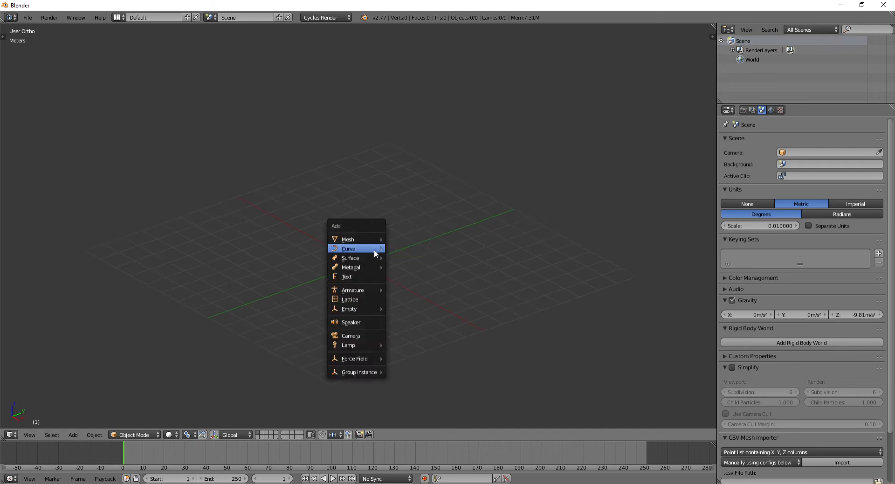
pyautogui.moveTo(353, 290)
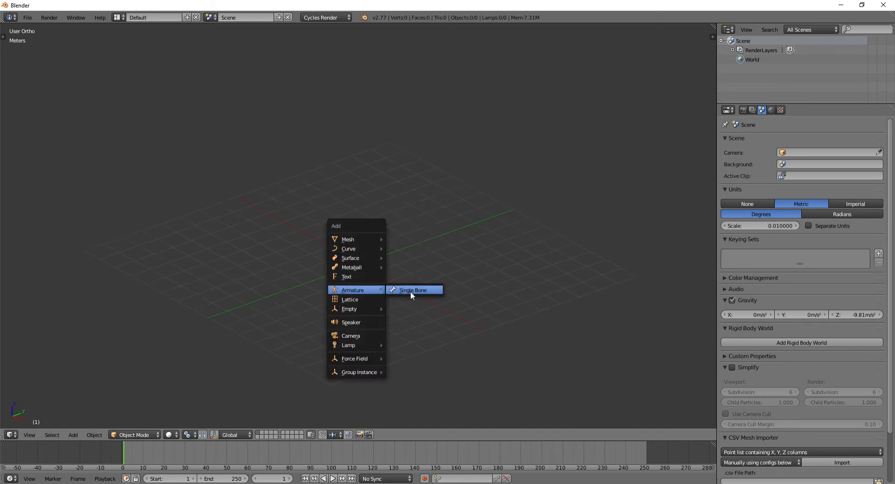
pyautogui.moveTo(406, 302)
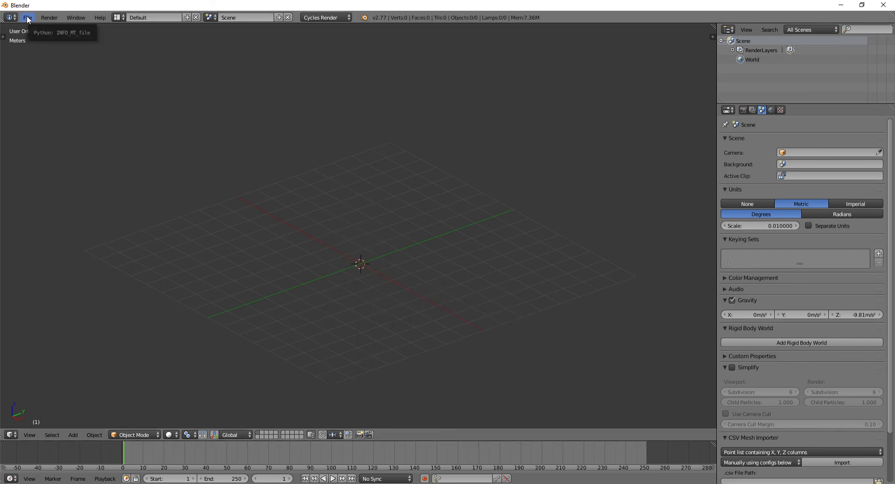
pyautogui.click(27, 18)
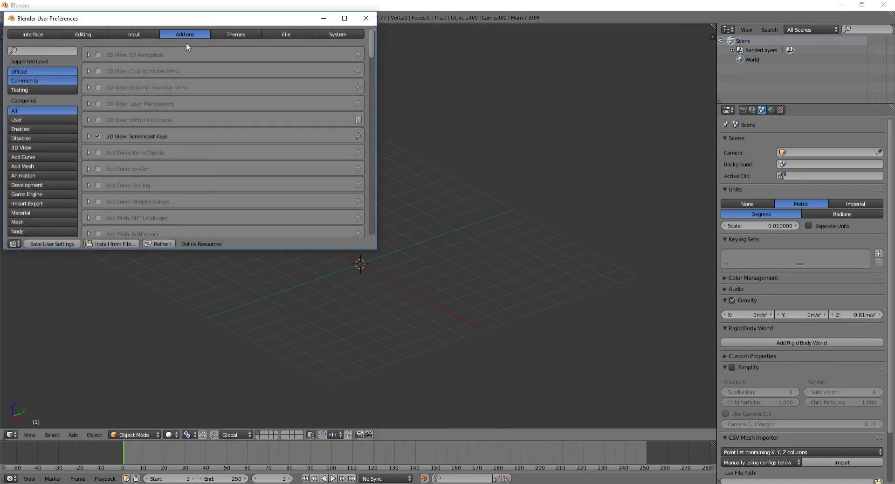
pyautogui.write('rig')
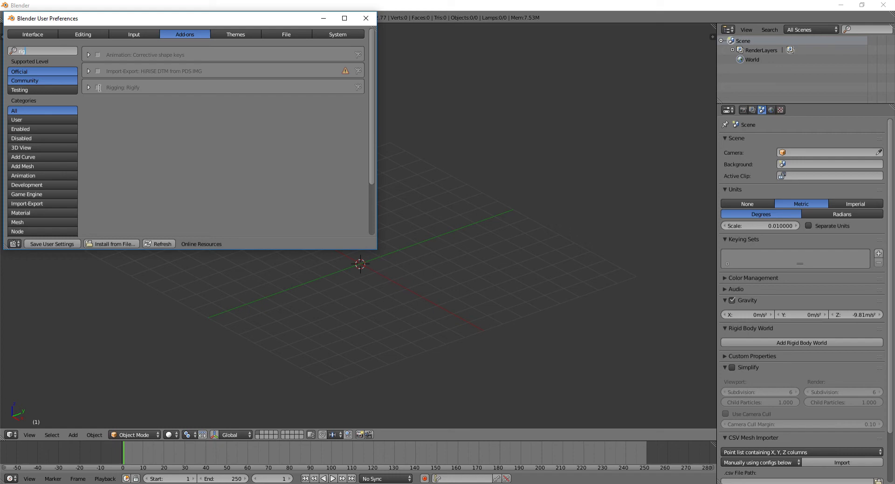
pyautogui.click(88, 87)
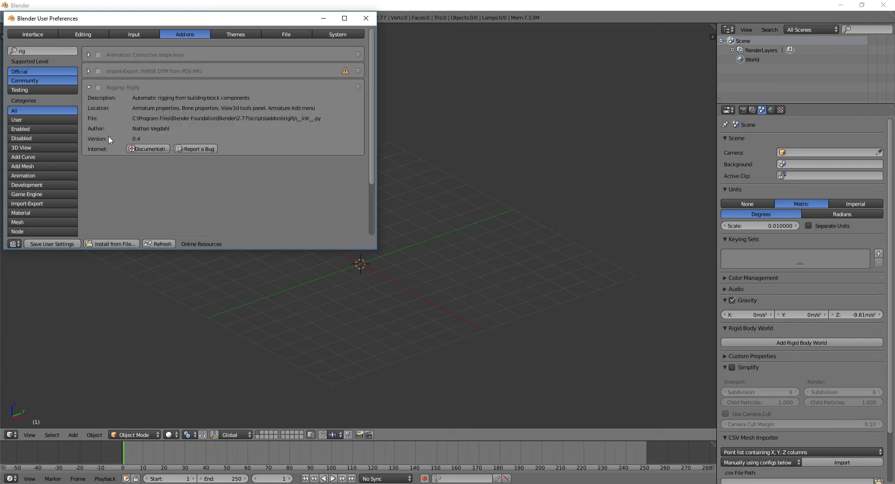
pyautogui.click(97, 87)
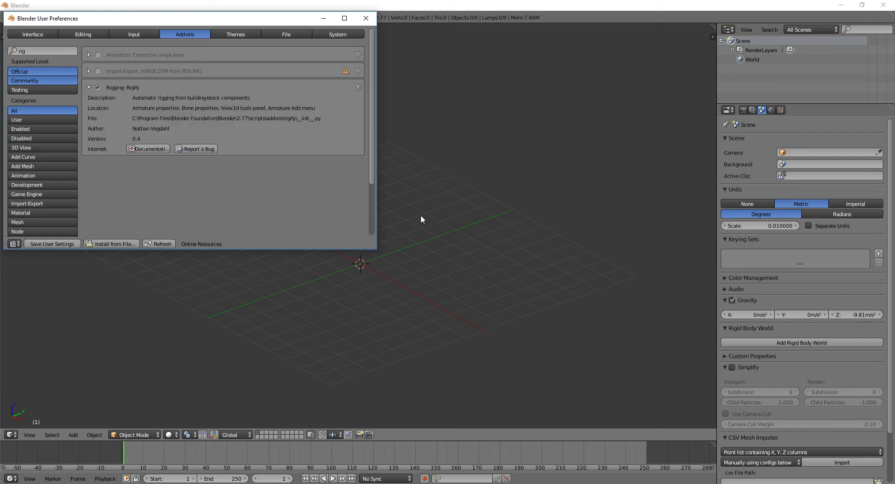
pyautogui.click(365, 18)
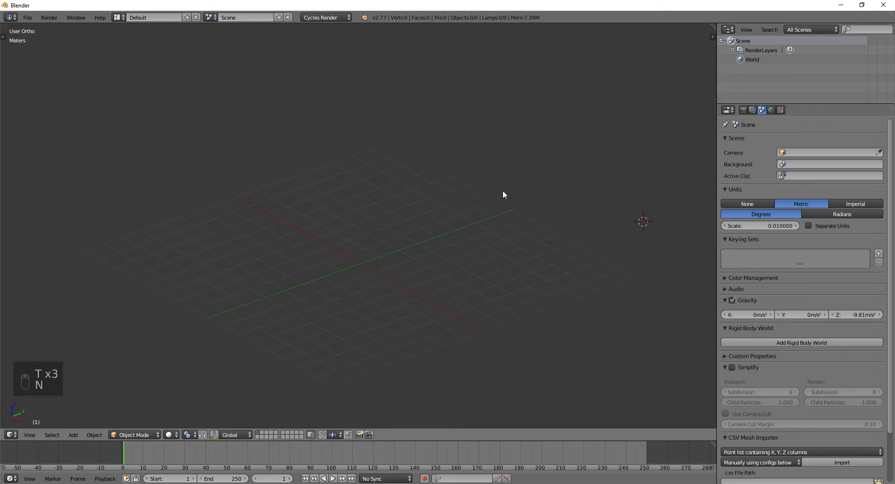
# Step: Recenter the cursor and view, then add a Human (Meta-Rig) armature at the origin
pyautogui.press('shift+c')
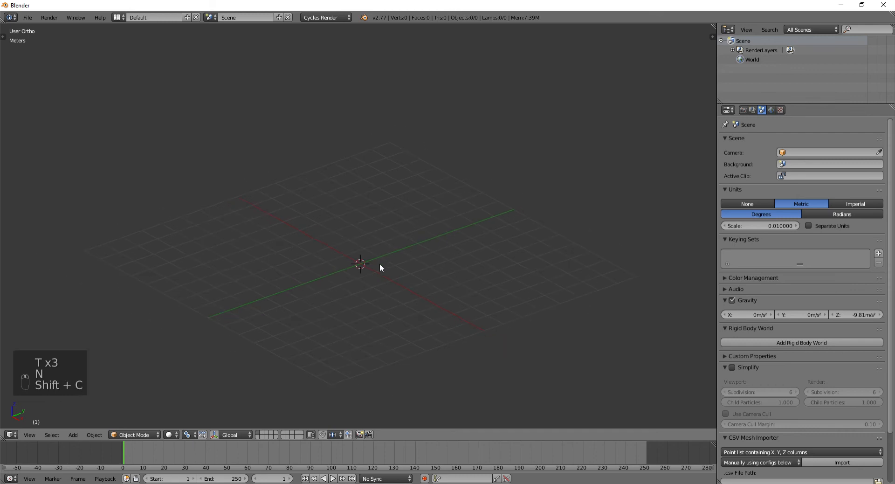
pyautogui.press('shift+a')
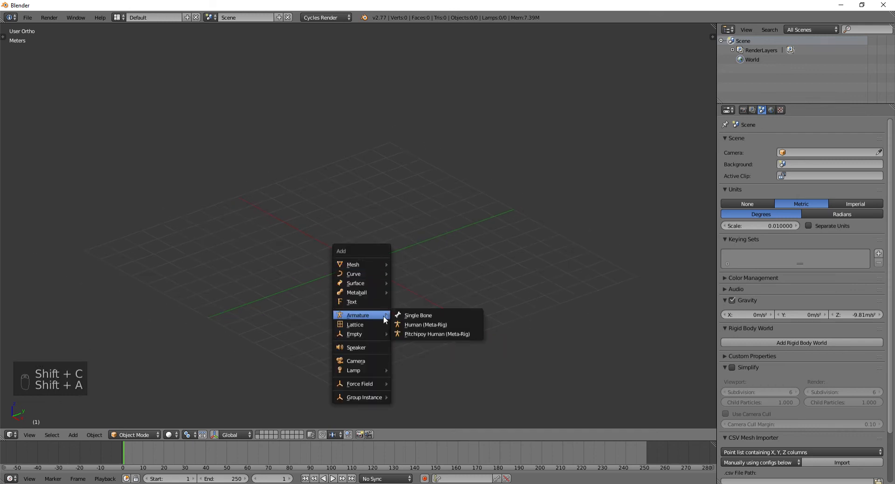
pyautogui.click(425, 324)
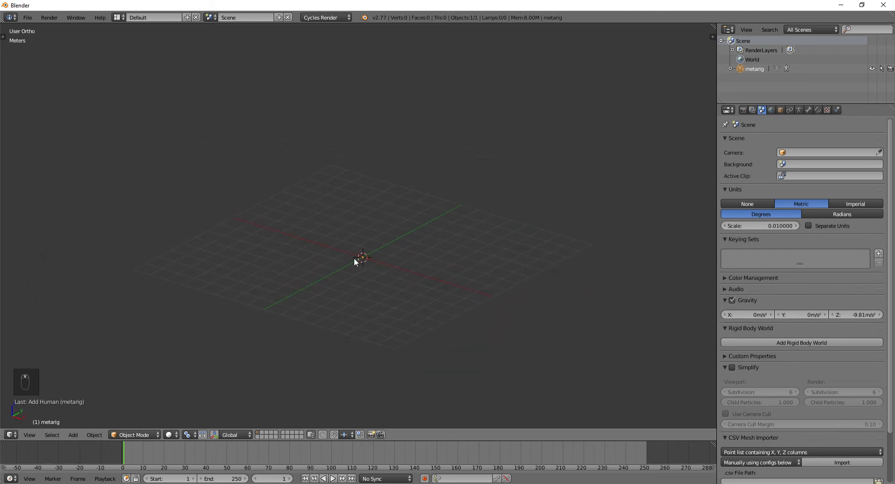
# Step: Show the meta-rig's transform values and undo the trial resize, returning it to scale 1
pyautogui.press('NUMPAD_PERIOD')
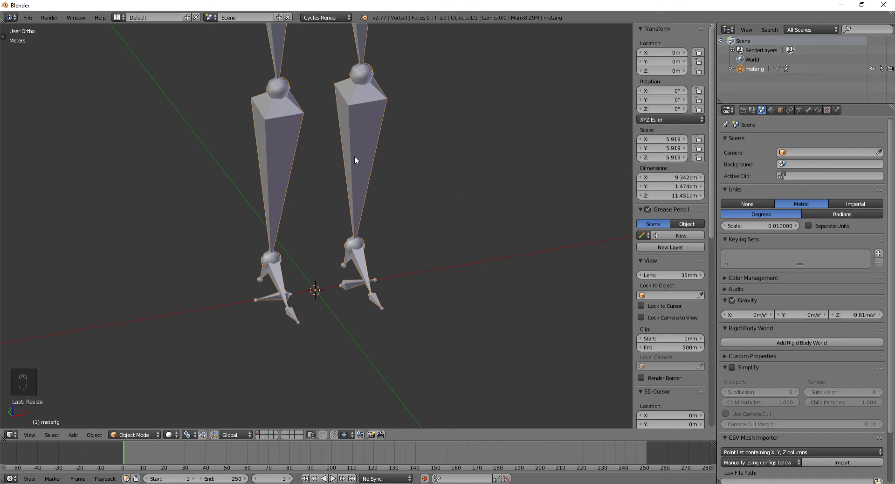
pyautogui.moveTo(274, 254)
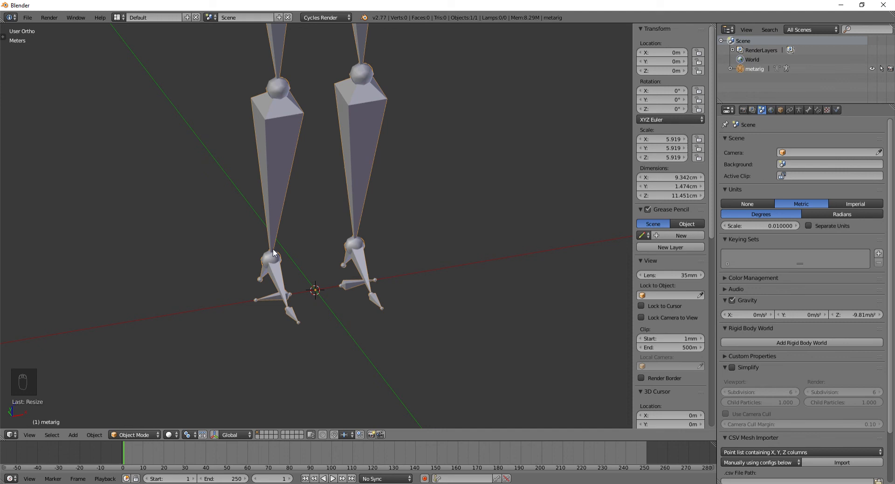
pyautogui.press('ctrl+z')
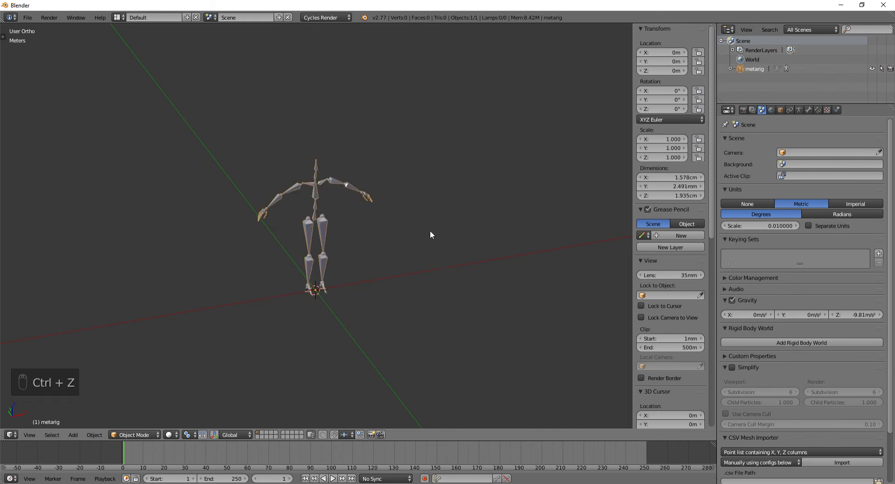
pyautogui.moveTo(367, 127)
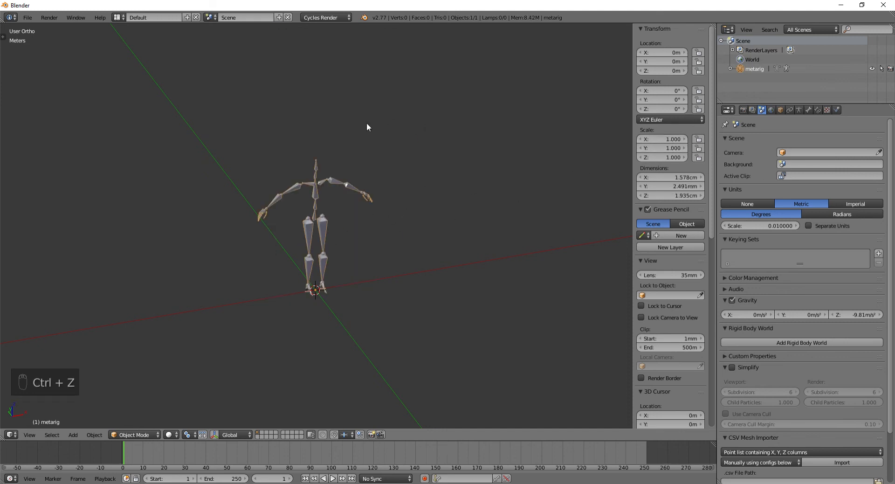
# Step: In Edit Mode, scale all the meta-rig's bones up 100x, then leave Edit Mode
pyautogui.press('Tab')
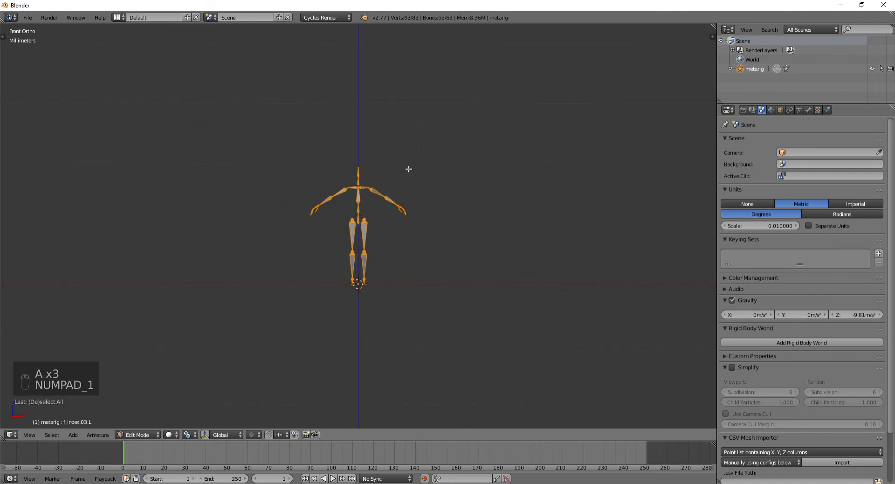
pyautogui.press('s')
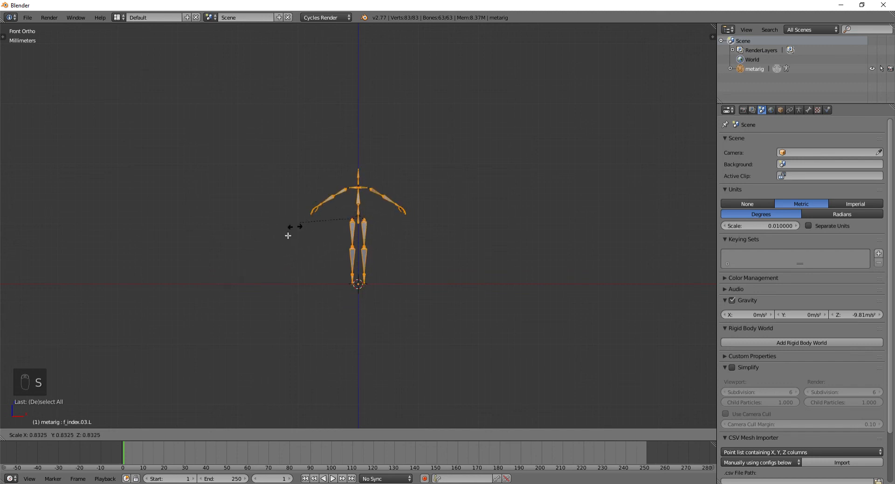
pyautogui.press('ctrl+z')
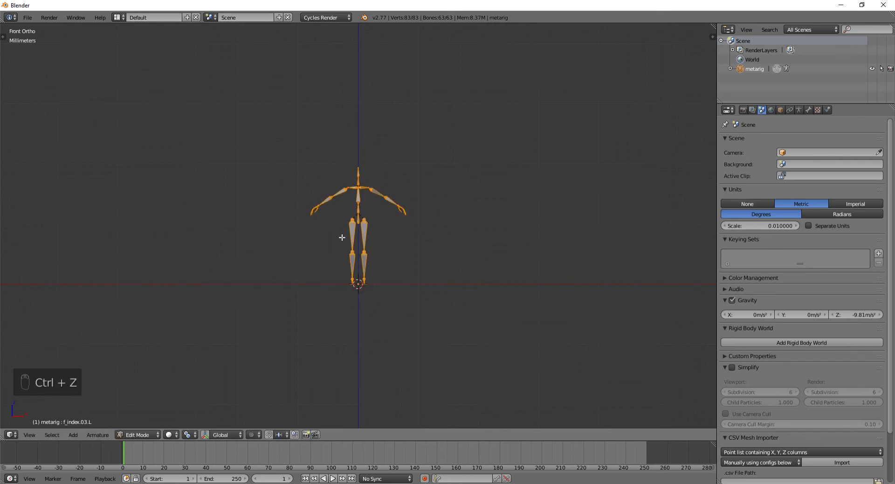
pyautogui.press('s')
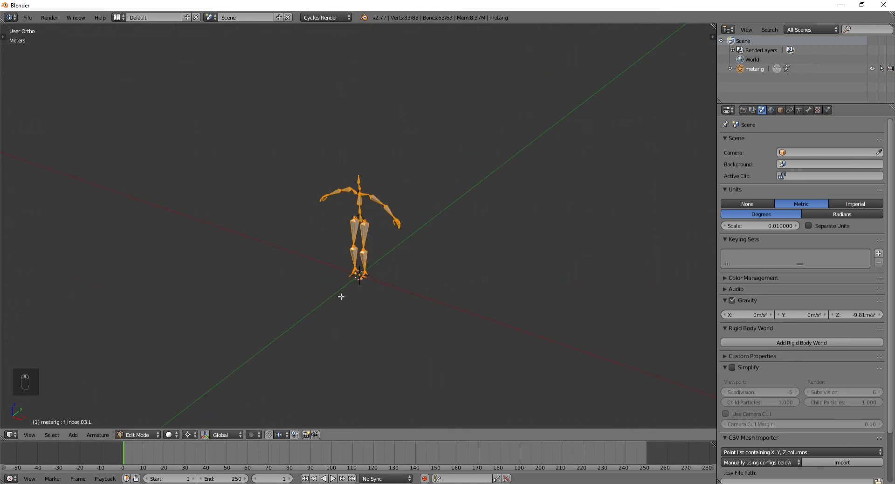
pyautogui.press('shift+c')
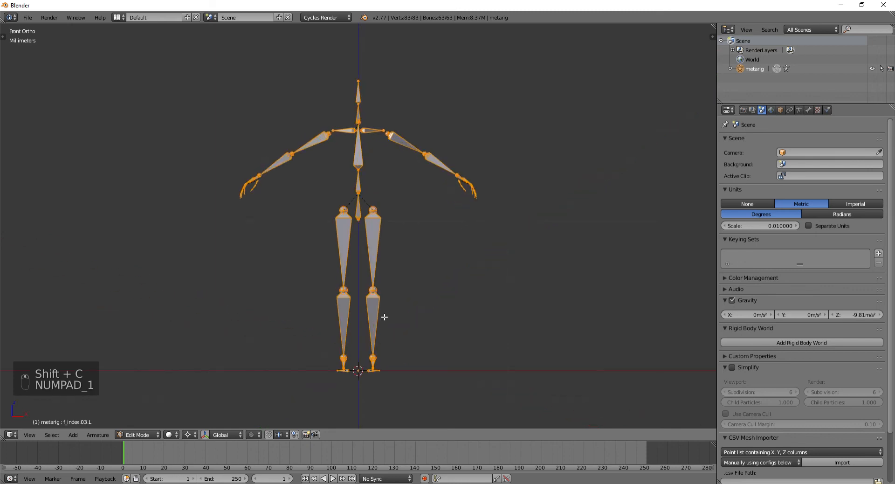
pyautogui.press('s')
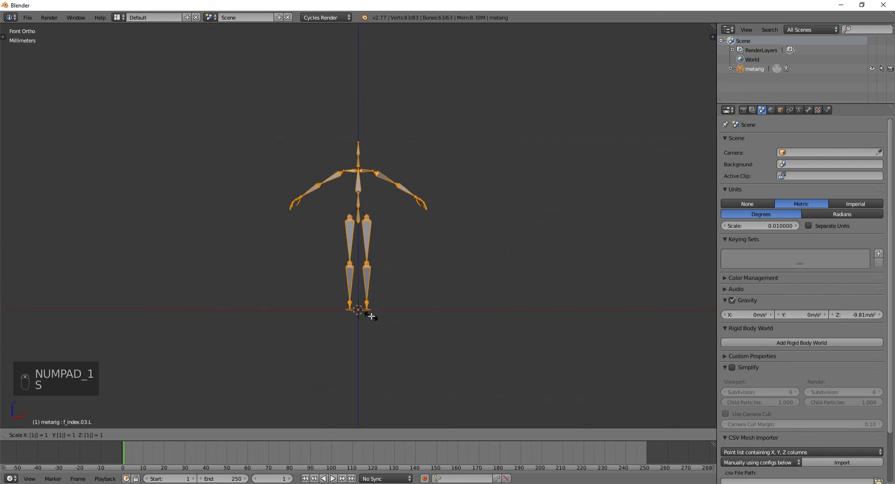
pyautogui.press('S')
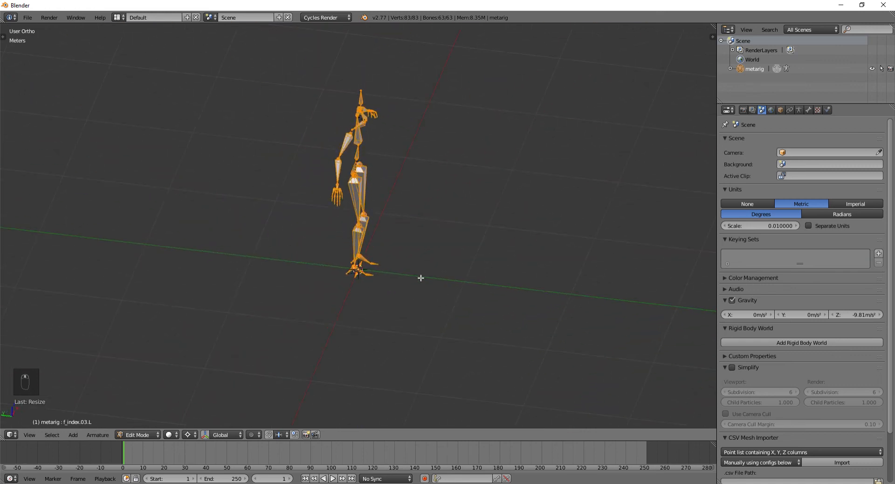
pyautogui.press('Tab')
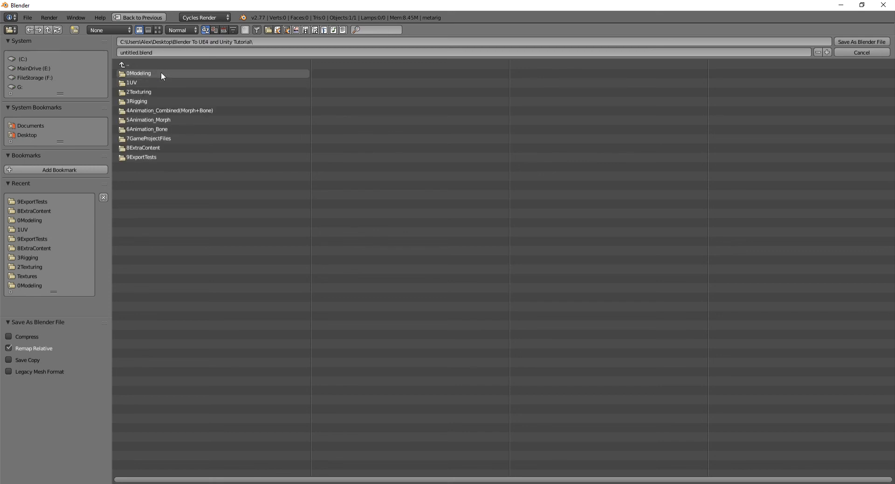
# Step: Save as model_01.blend in the 0Modeling folder, then save a numbered copy model_02.blend
pyautogui.doubleClick(139, 73)
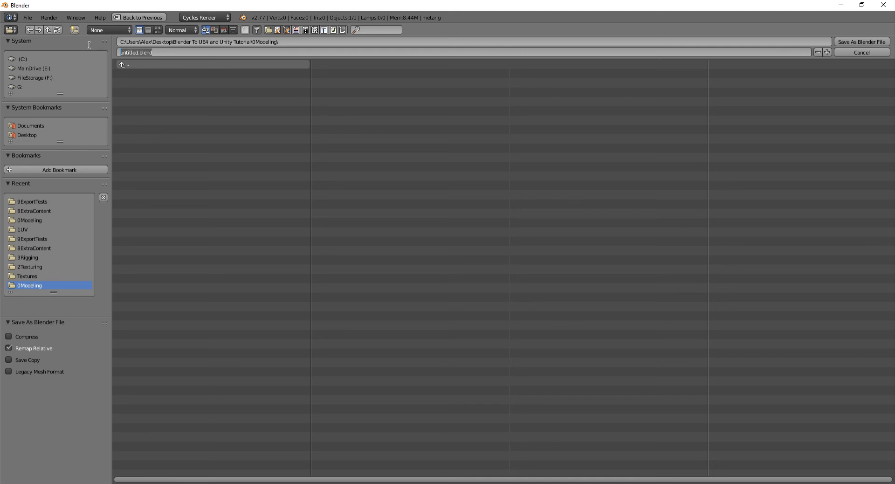
pyautogui.write('model')
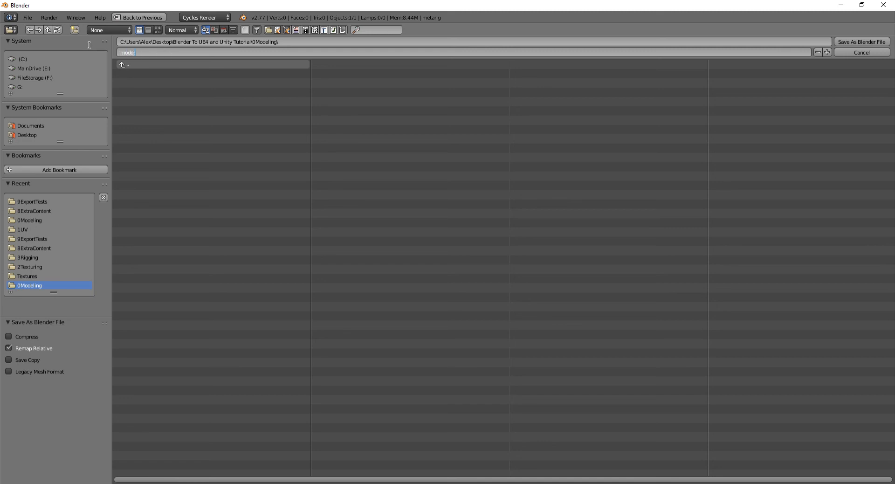
pyautogui.write('_01')
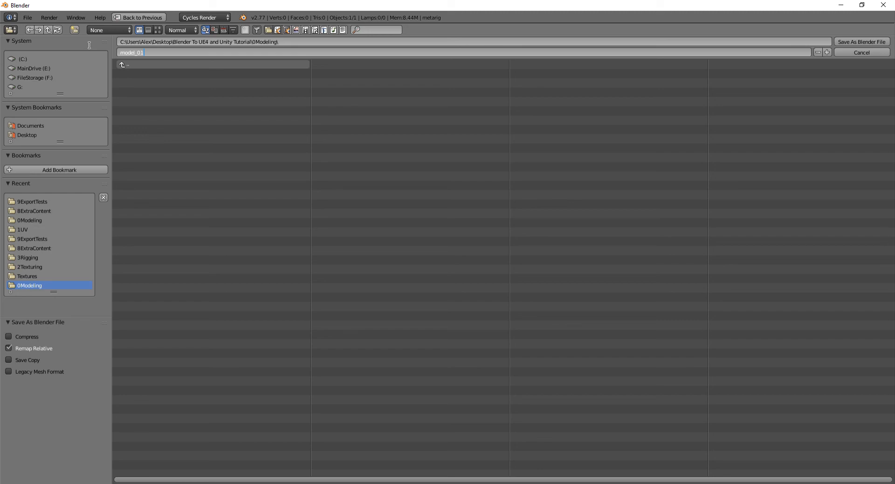
pyautogui.write('.blend')
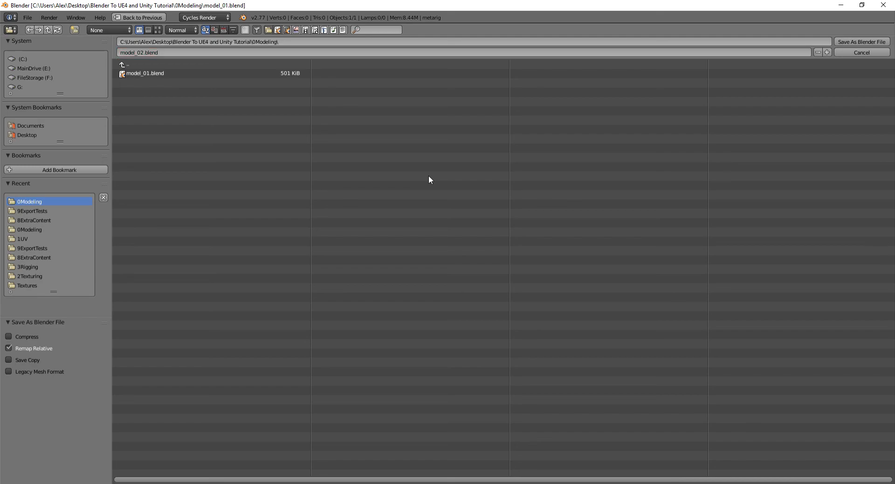
pyautogui.click(861, 41)
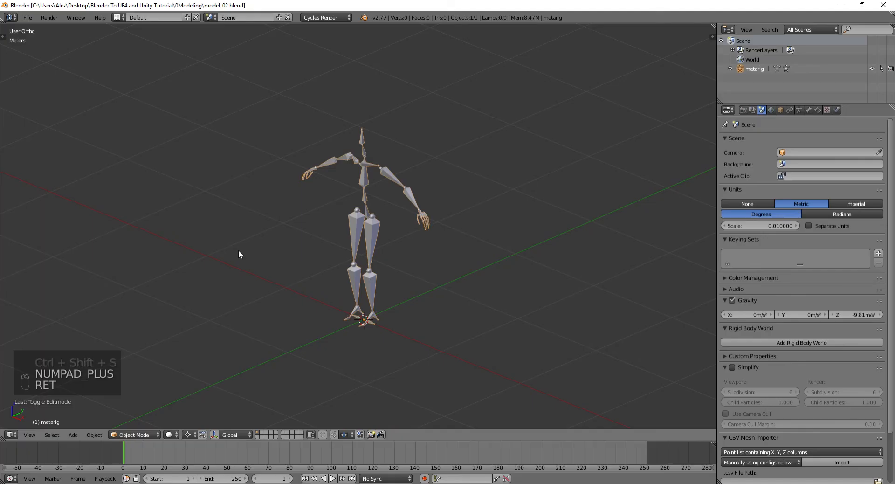